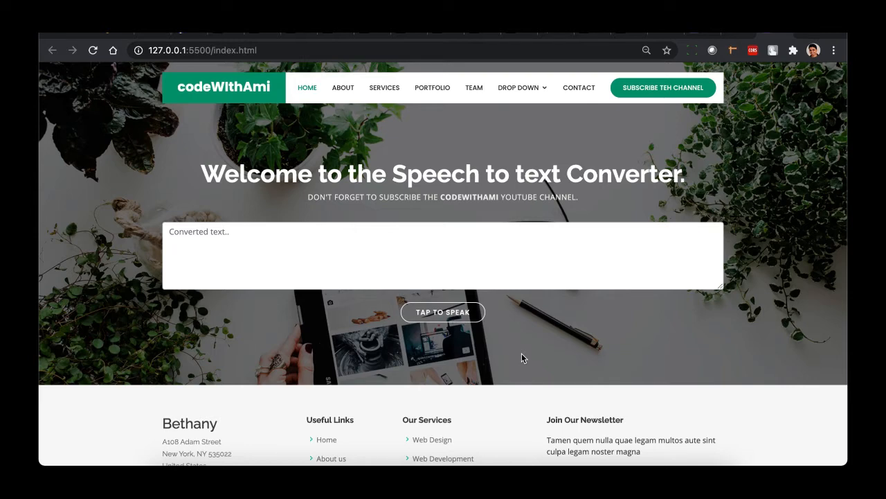
mouse_move(207, 180)
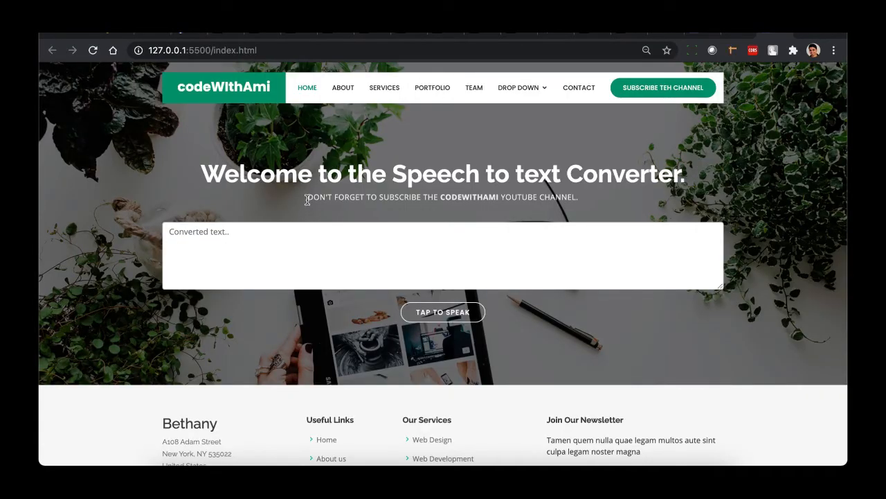
Start speech recognition with Tap to Speak and speak a first phrase
left_click_drag(306, 197, 578, 196)
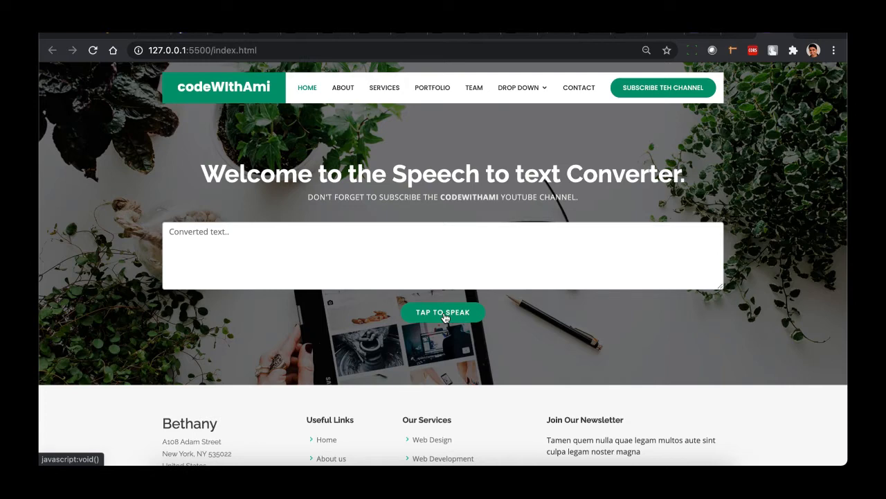
left_click(442, 312)
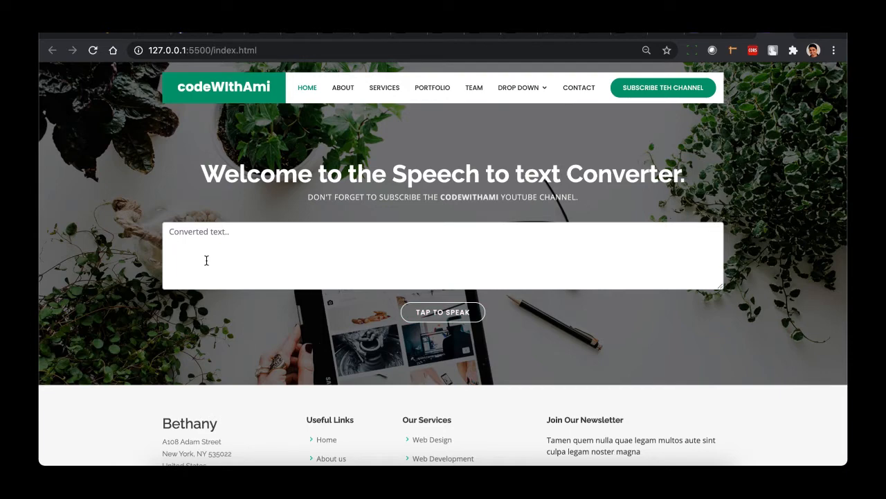
mouse_move(235, 236)
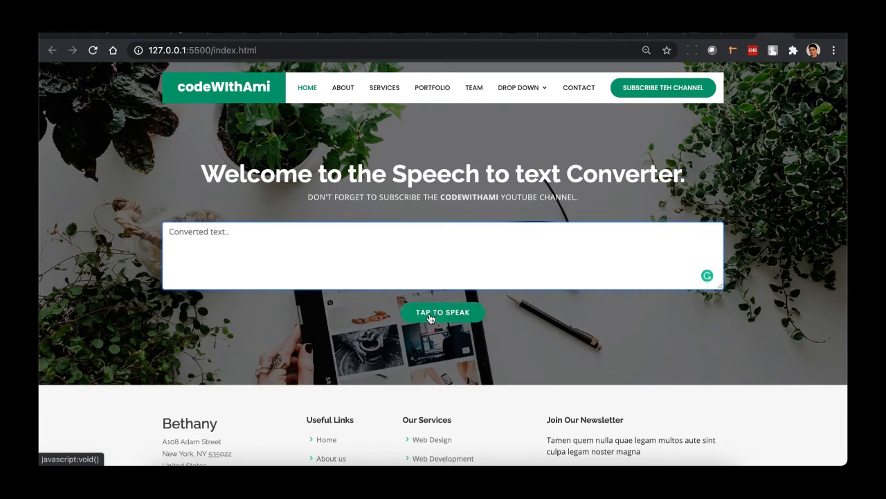
left_click(443, 313)
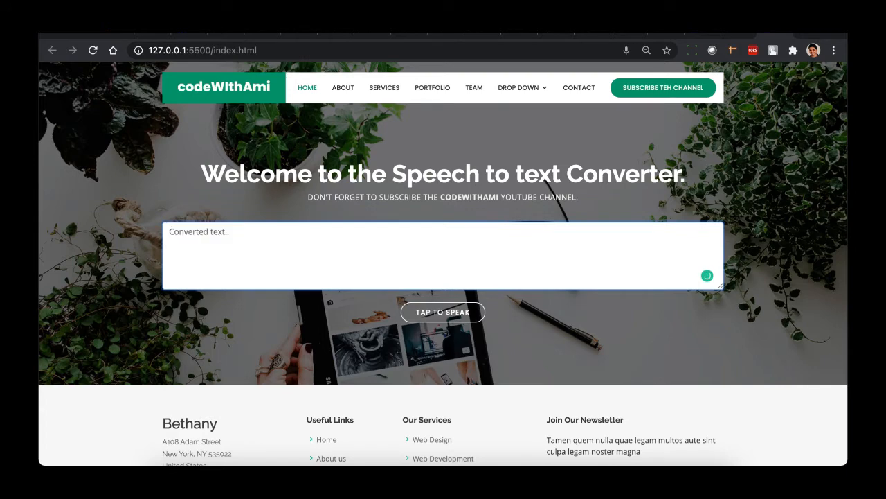
left_click(443, 312)
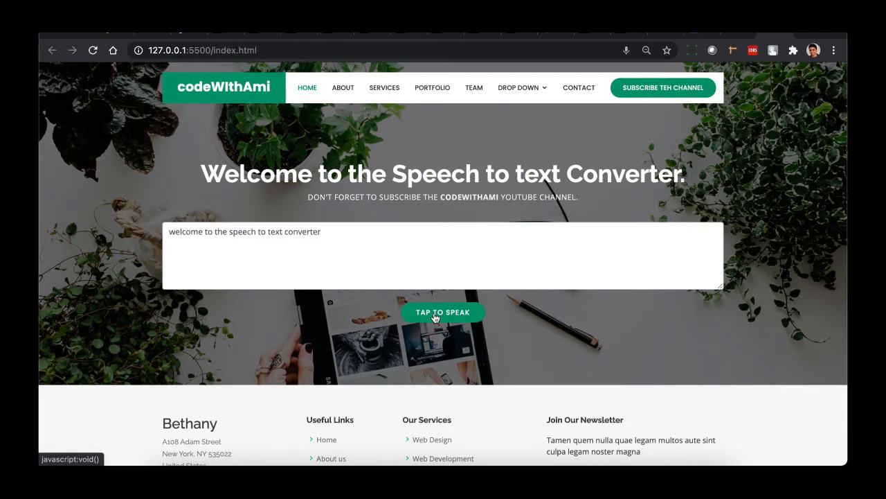
Select the transcript, record the subscribe reminder, and type "it's wonderful day" into the box
left_click(443, 311)
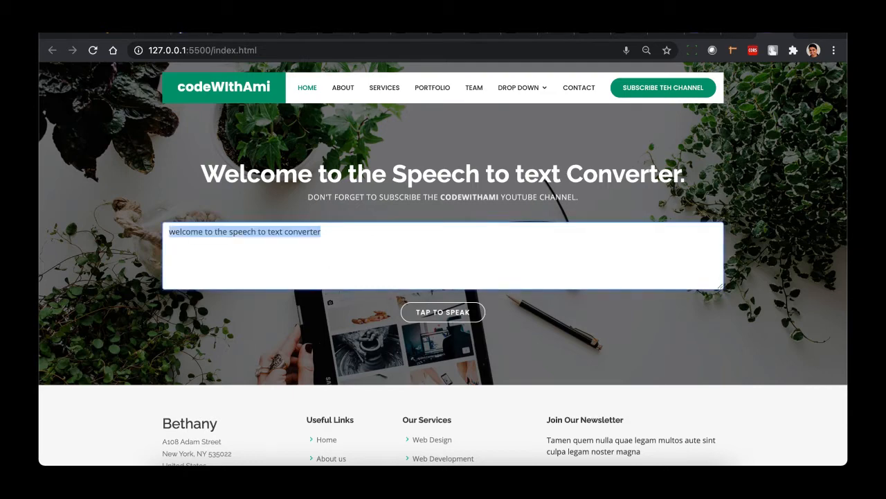
left_click(442, 312)
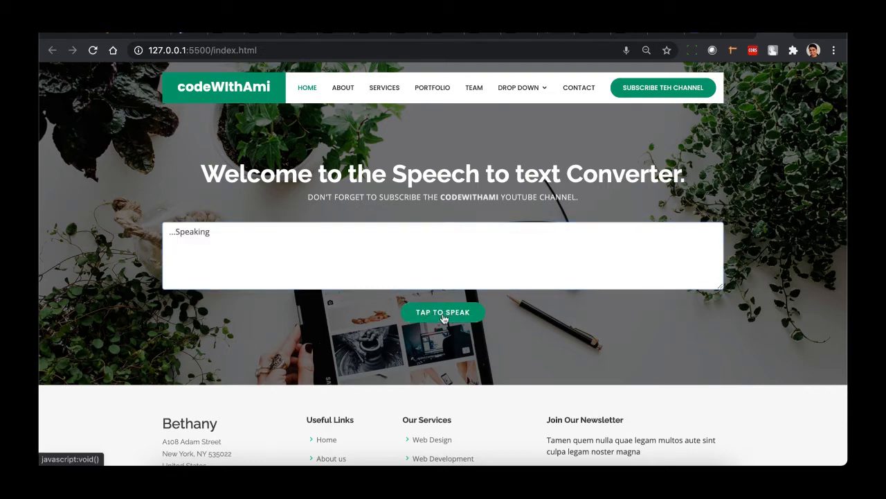
left_click(443, 312)
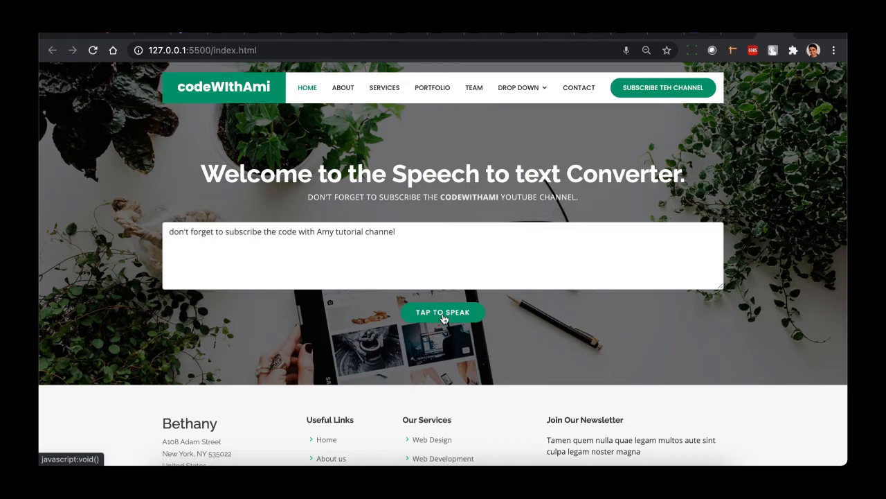
left_click(443, 311)
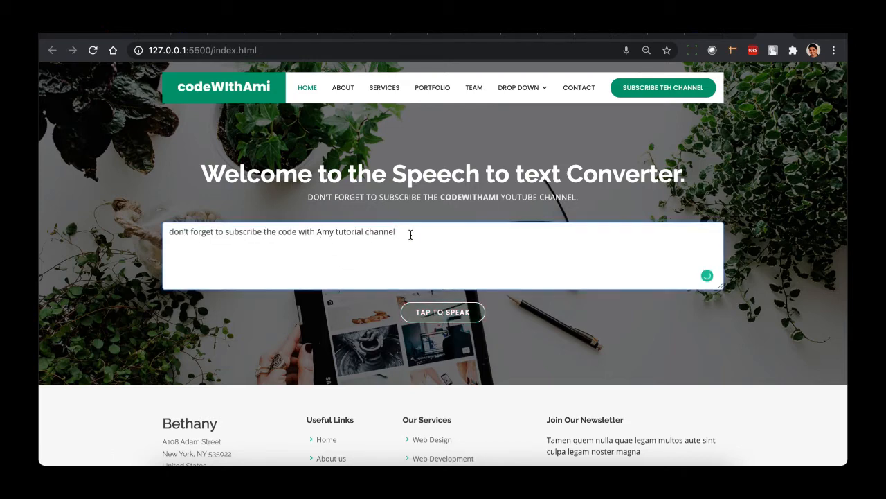
type("it's wonderful day")
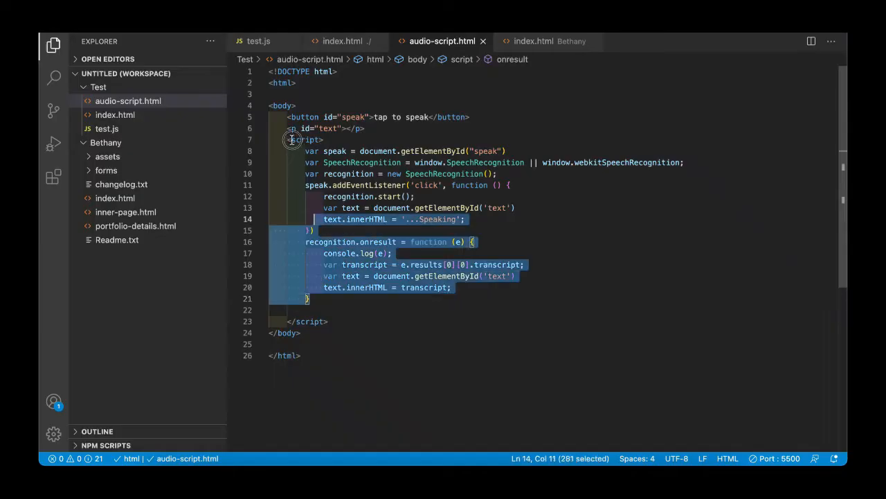
Add a new file named auto-sscript-new.html to the Test folder in Explorer
left_click(323, 241)
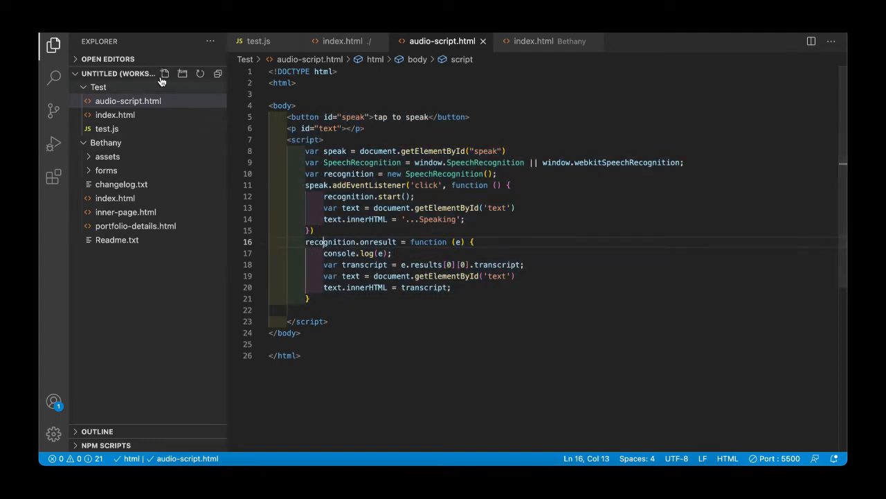
left_click(165, 74)
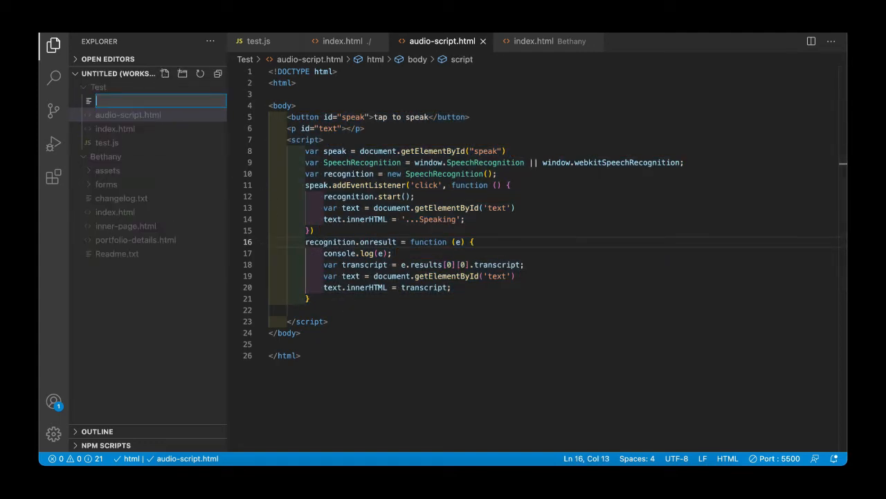
type("auto-")
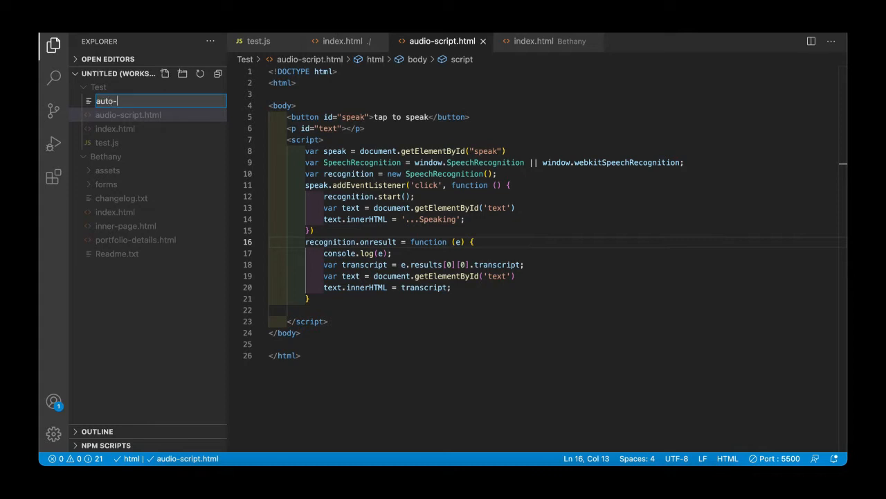
type("sri")
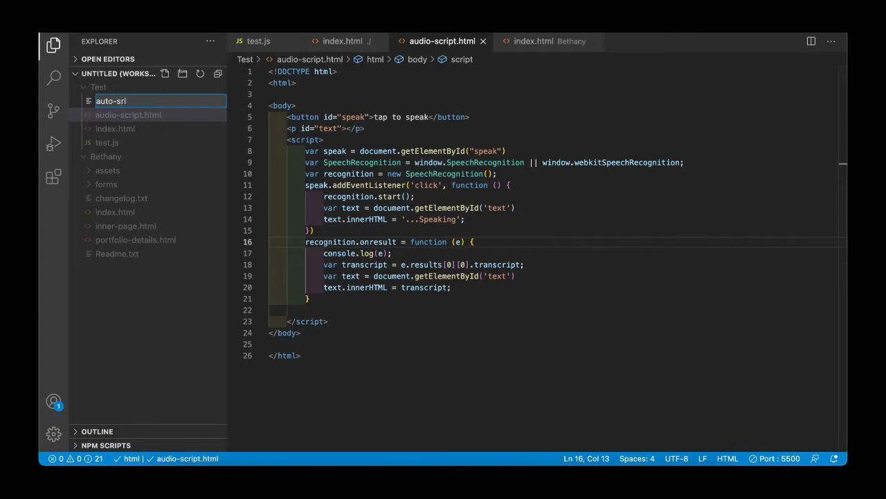
type("script")
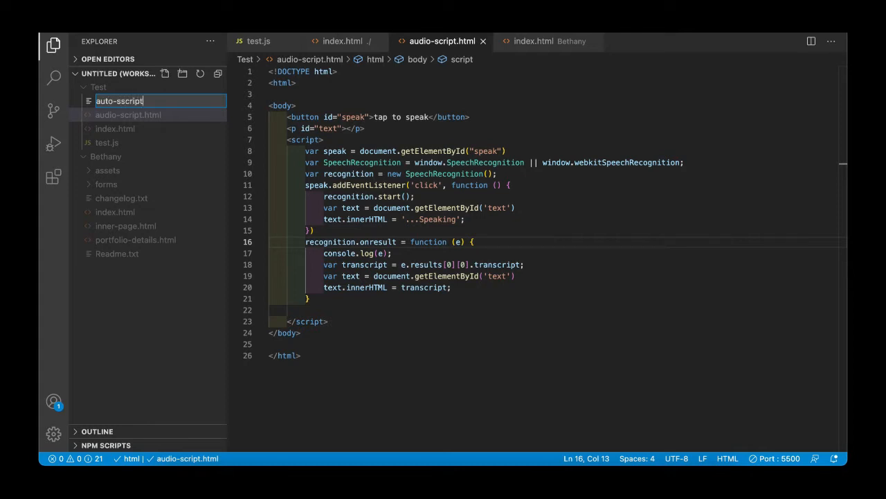
type("-new")
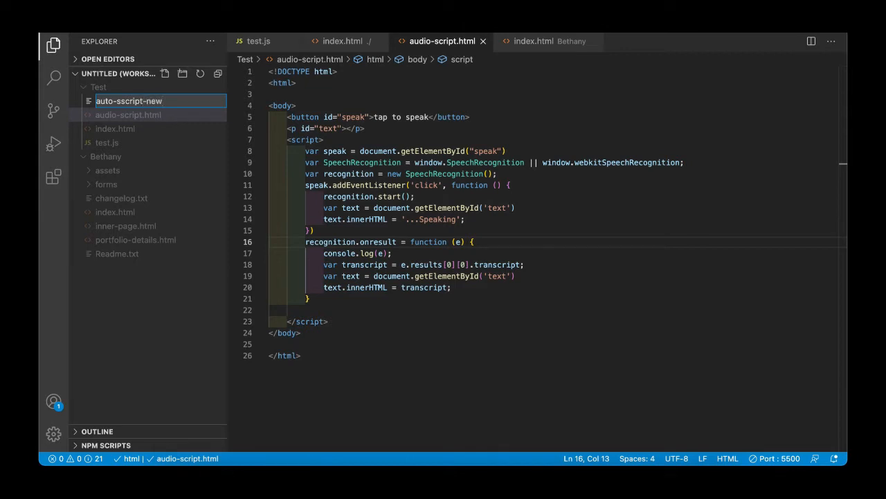
type(".html")
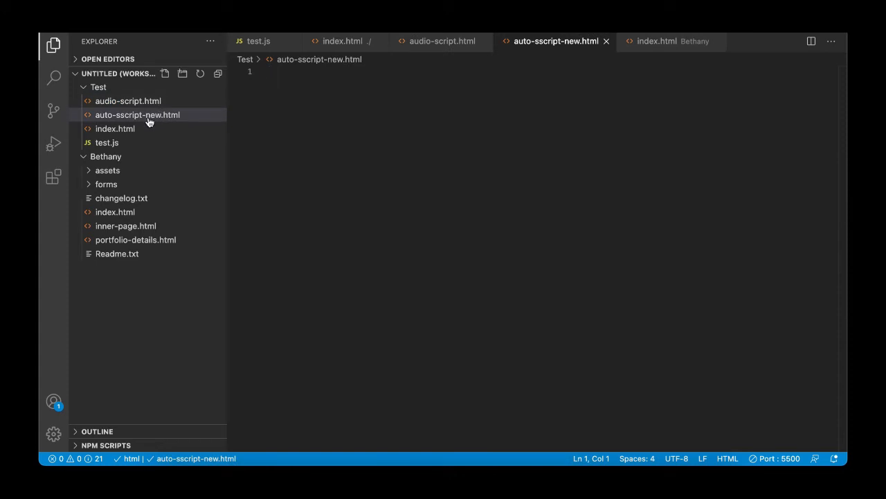
Build the HTML skeleton with a div holding a 'Type to Speak' button with id "speak"
type("<h")
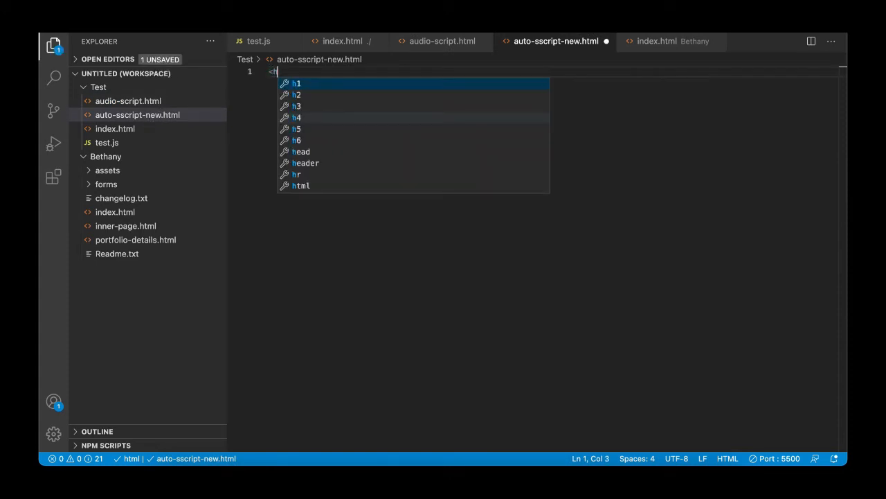
key("Backspace")
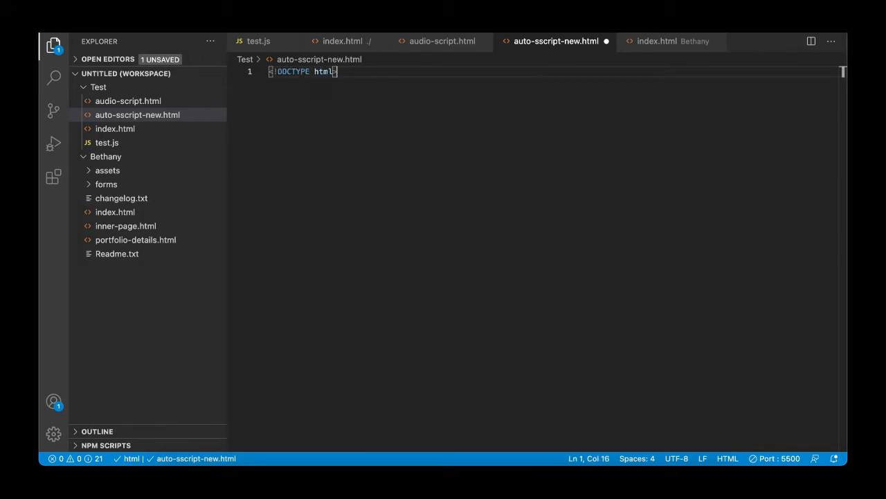
type("<html>")
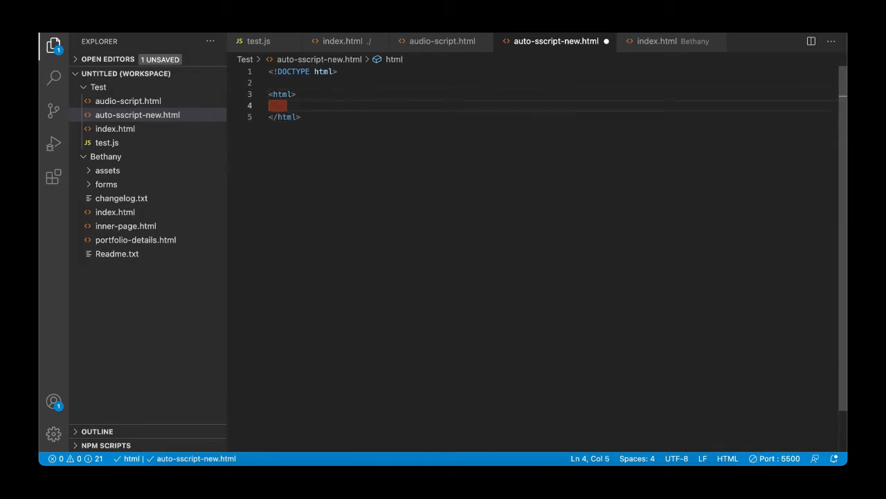
type("<body>")
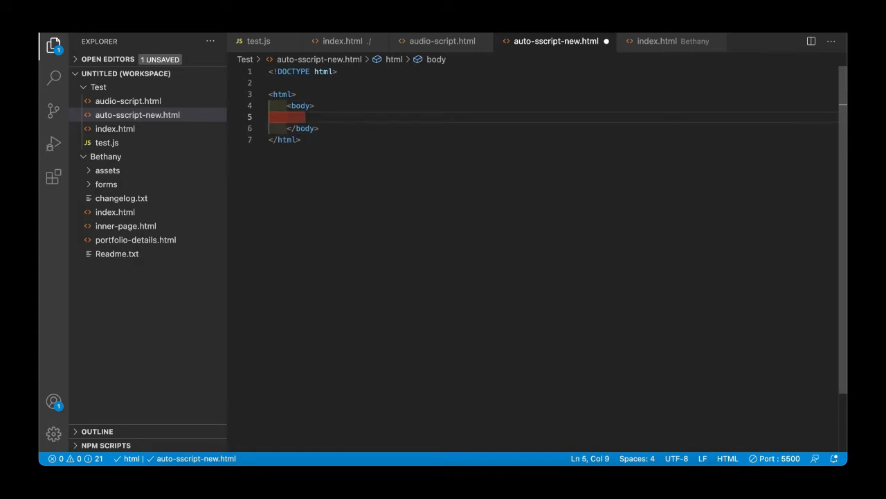
type("<")
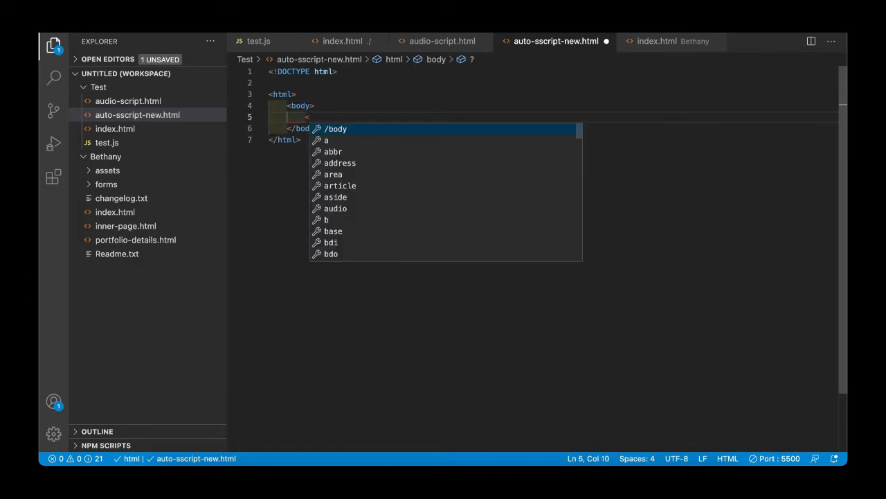
type("div></div>")
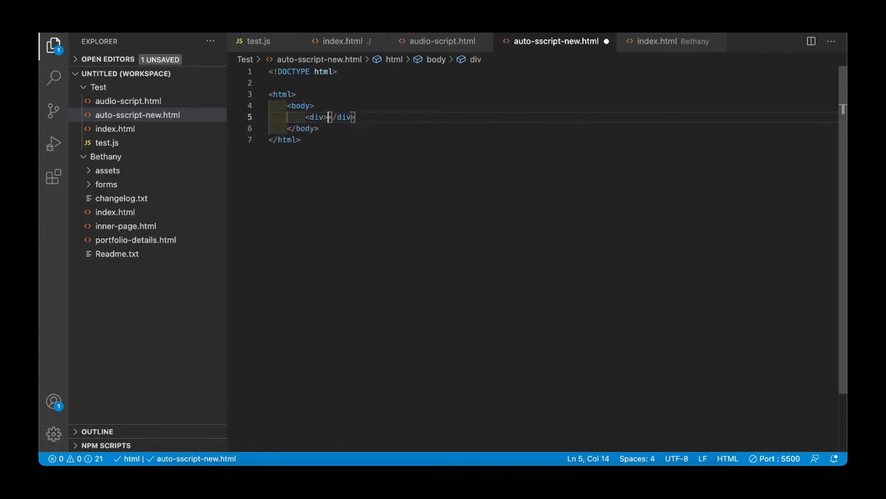
type("<button")
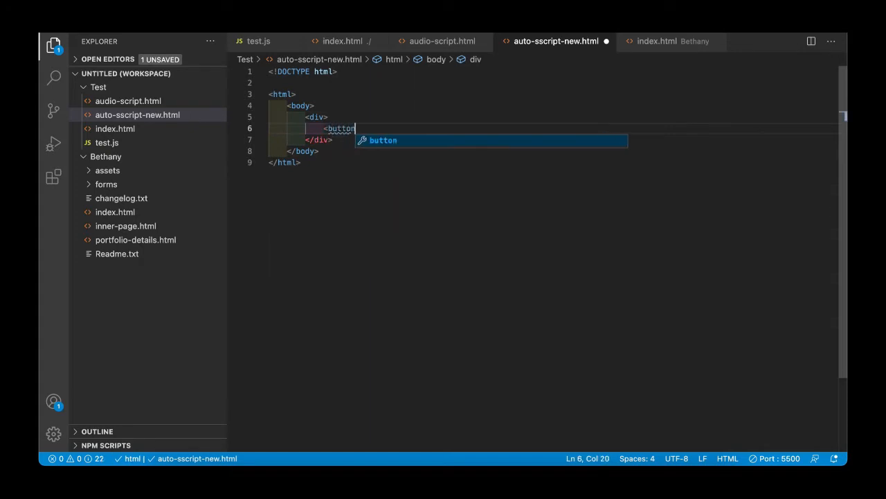
type("Type to Speak</button>")
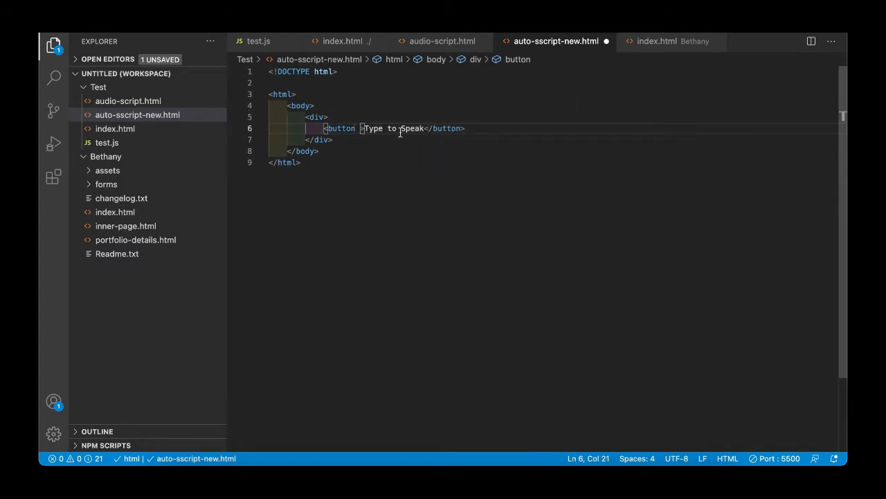
type("id=\"\"")
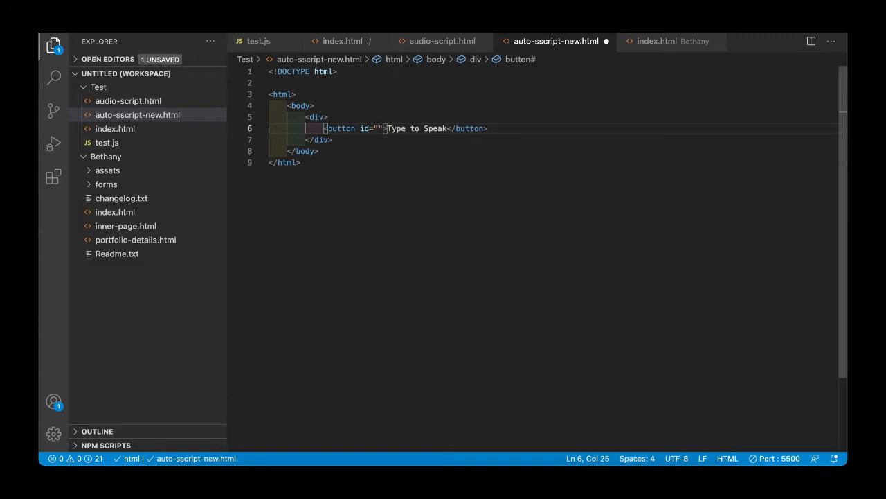
type("speak")
type("<")
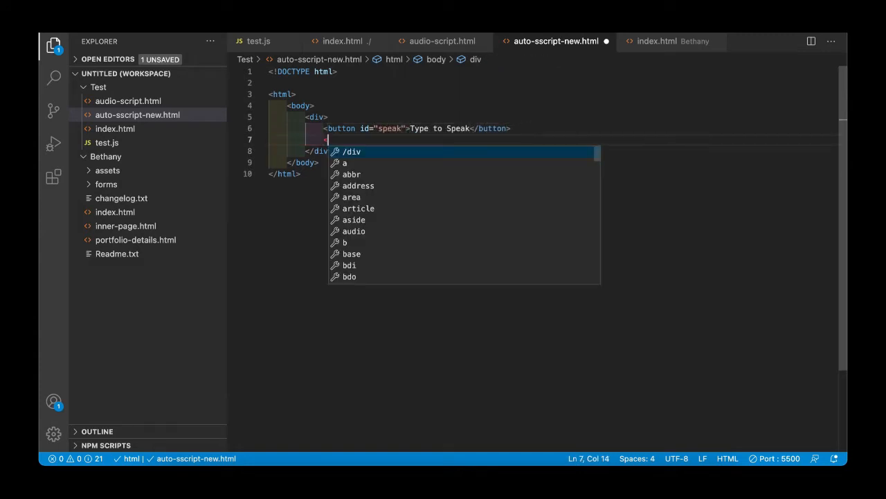
Add a paragraph with id "textarea" below the button
type("p")
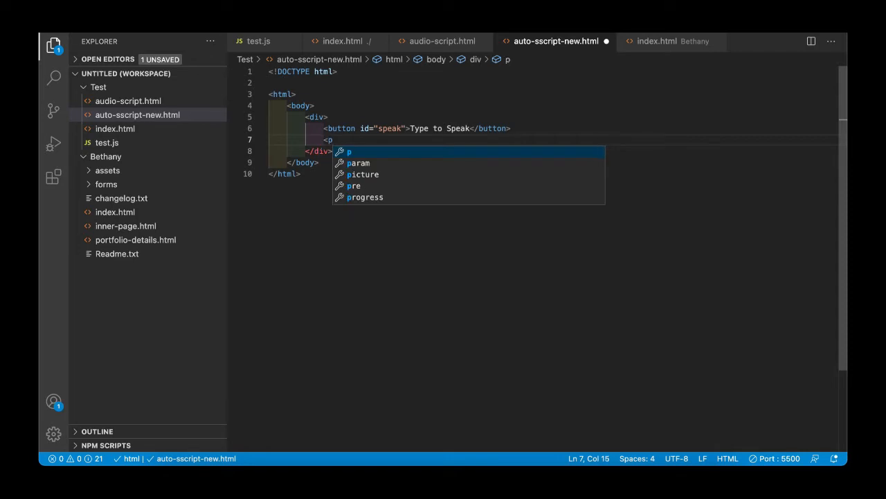
key("Tab")
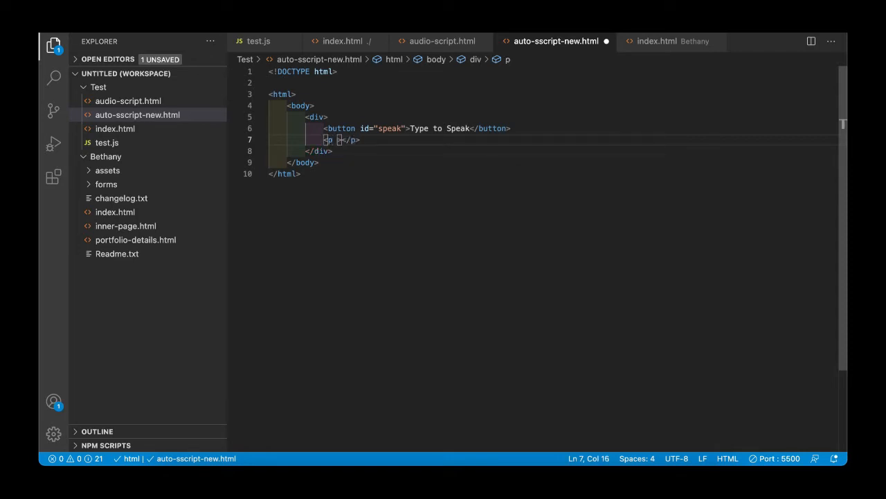
type("i")
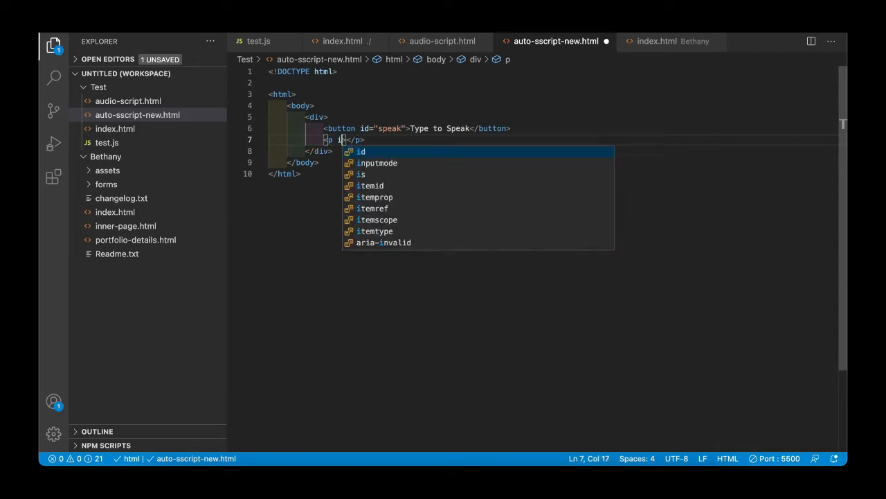
type("id=\"\">")
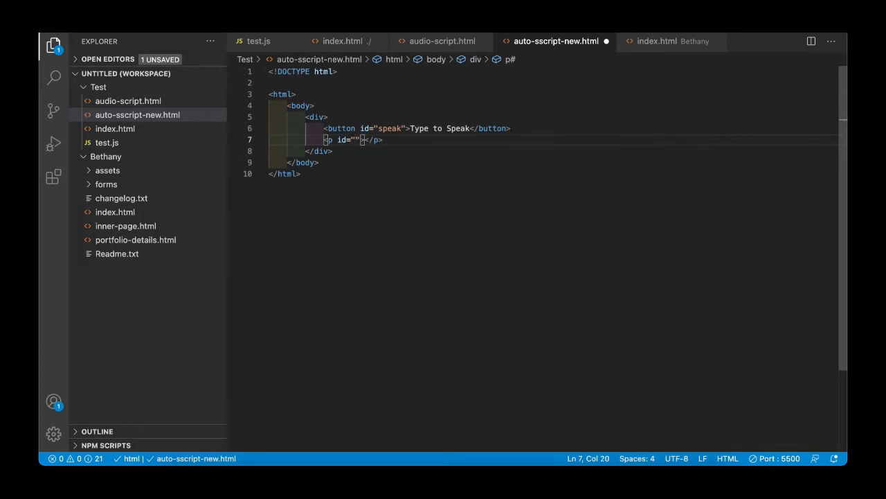
type("text")
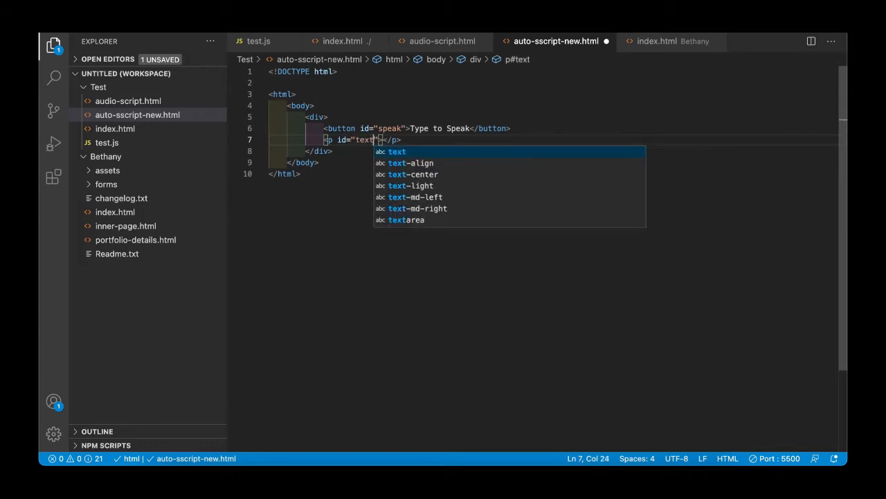
type("area")
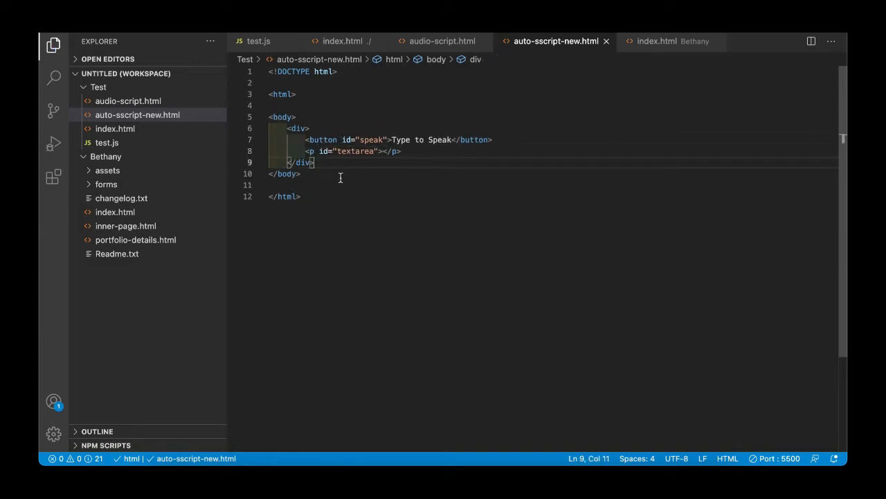
right_click(137, 115)
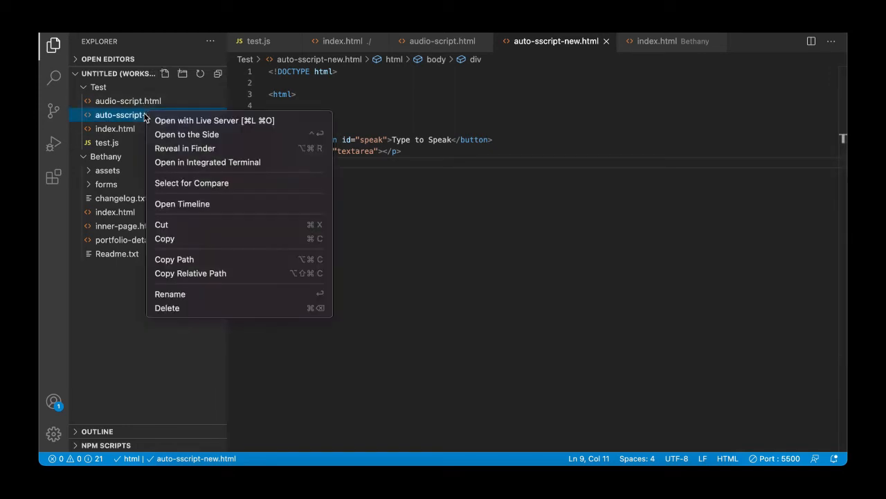
left_click(215, 119)
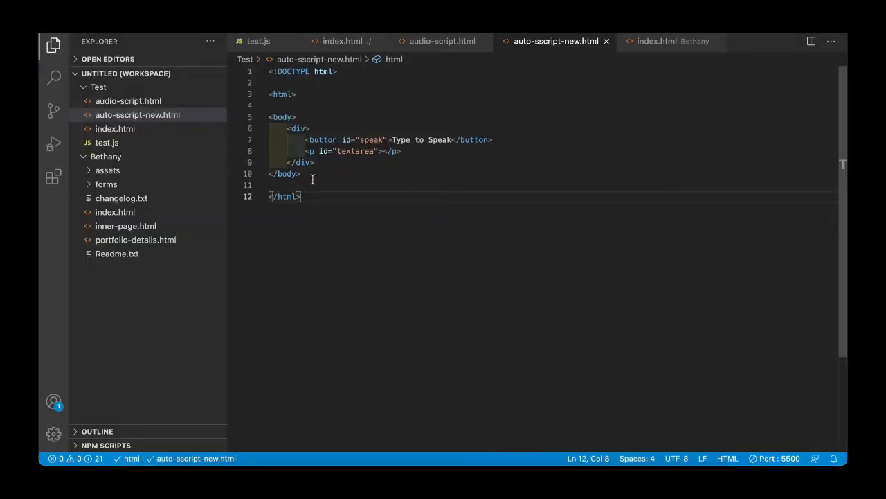
Add a <script> block containing var speak = document.getElementById('speak');
type("<script>")
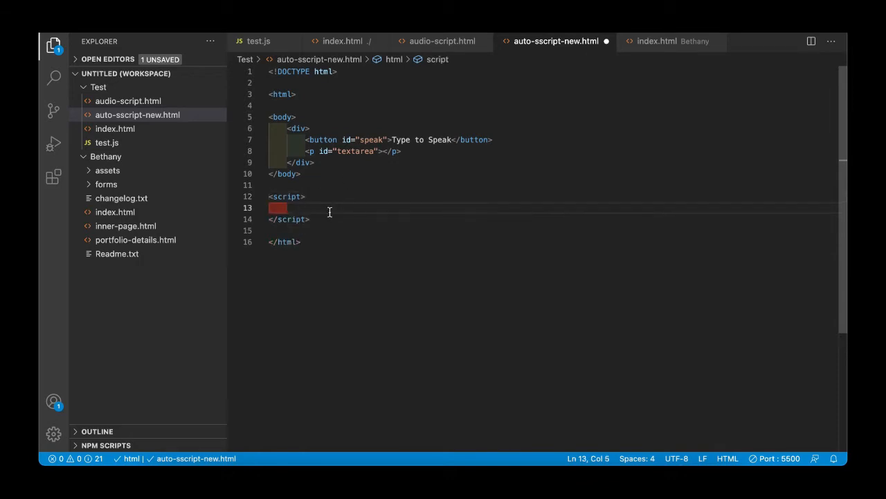
double_click(371, 139)
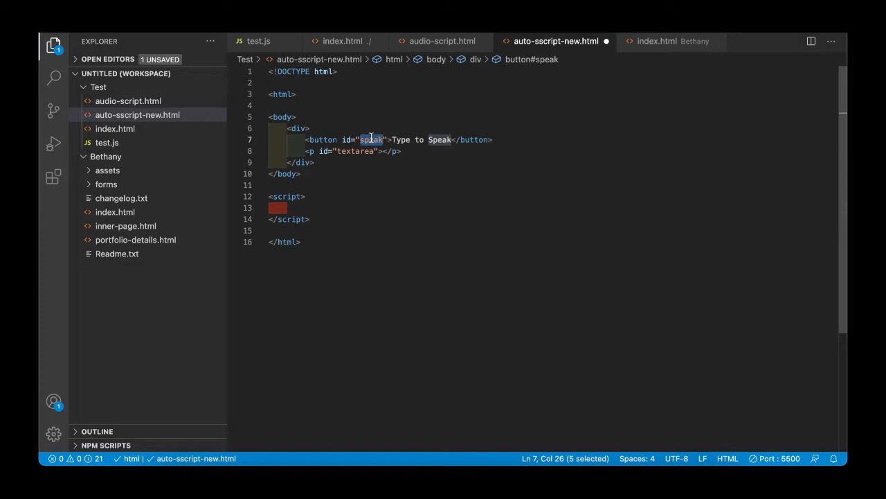
left_click(310, 207)
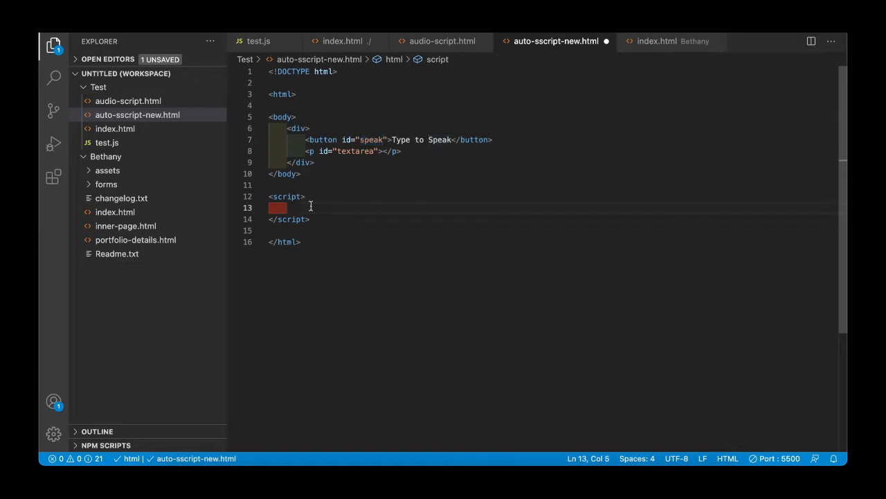
type("var speak =")
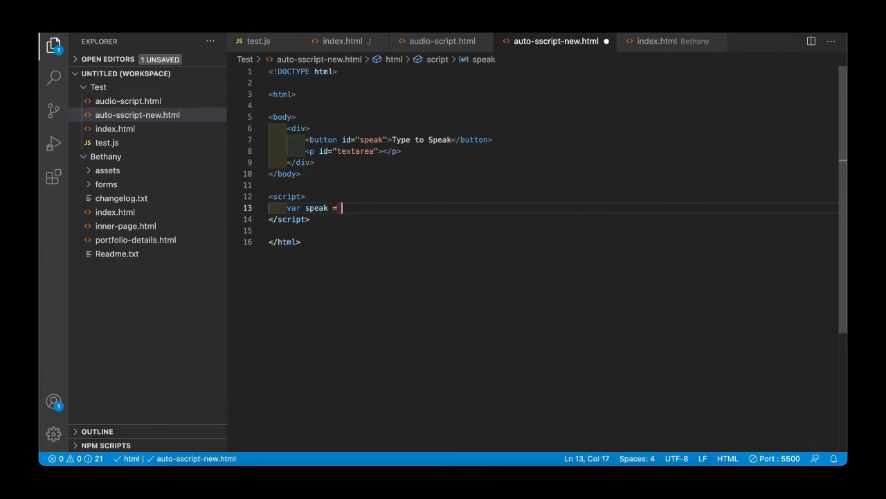
type("docu")
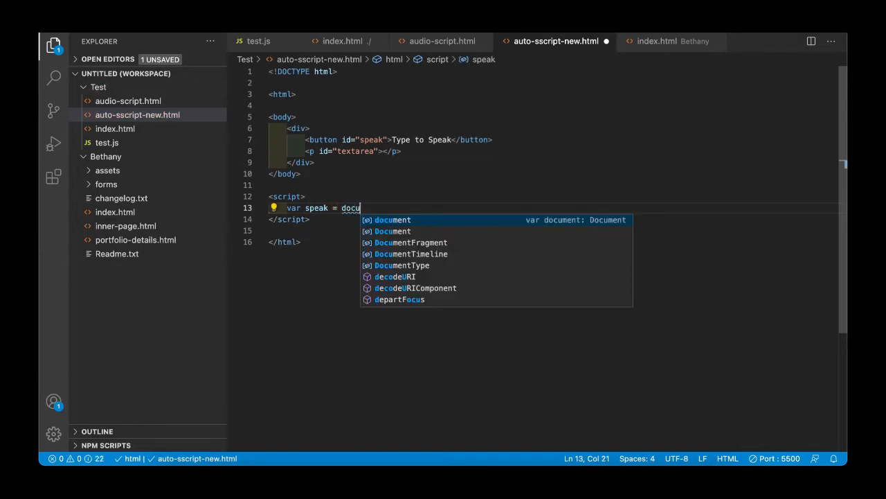
type("ment")
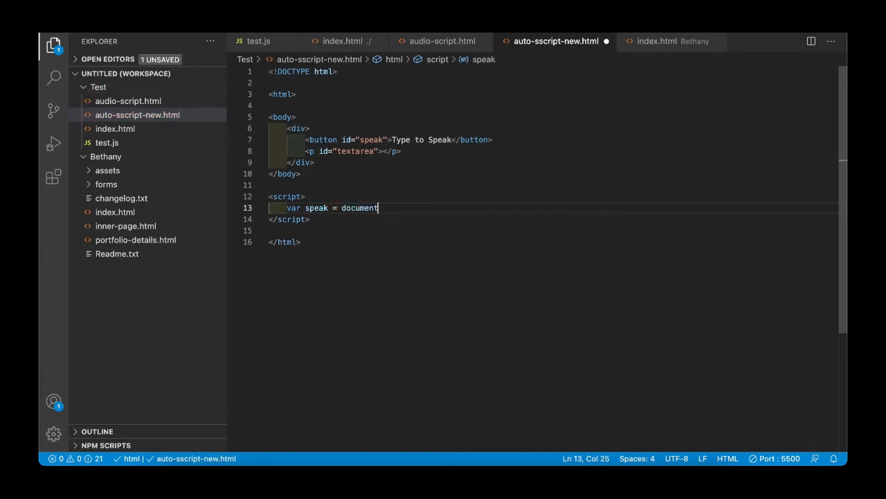
type(".getElementById(")
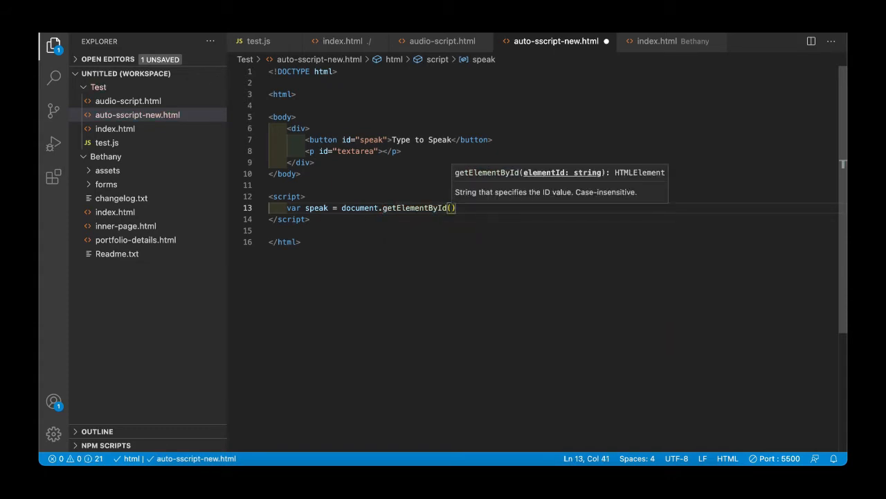
type("'")
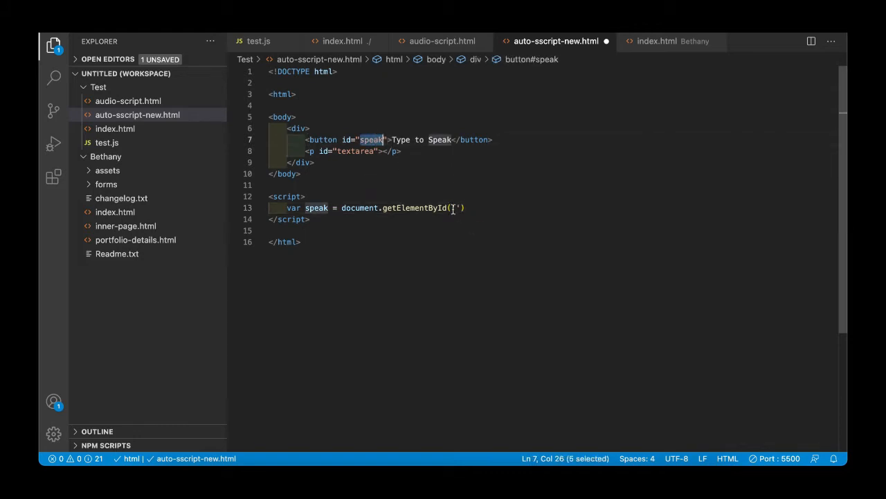
type("speak")
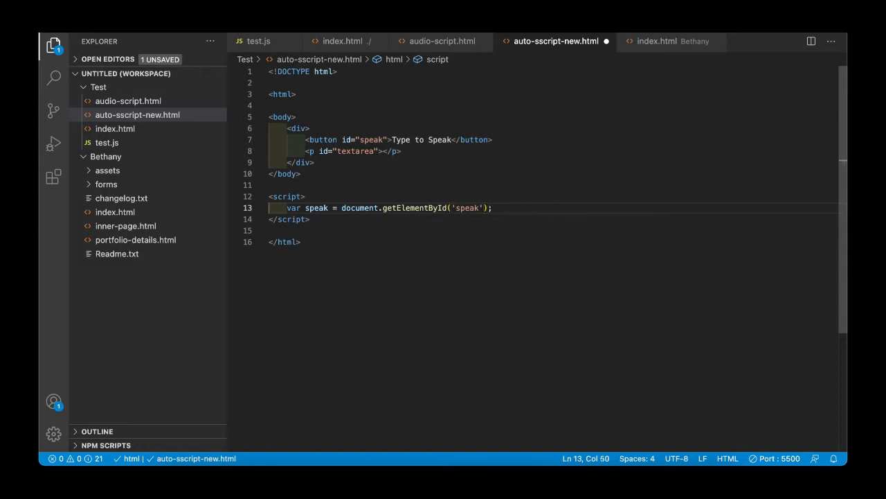
Write var SpeechRecognition = window.SpeechRecognition || window.webkitSpeechRecognition; in the script
type("va")
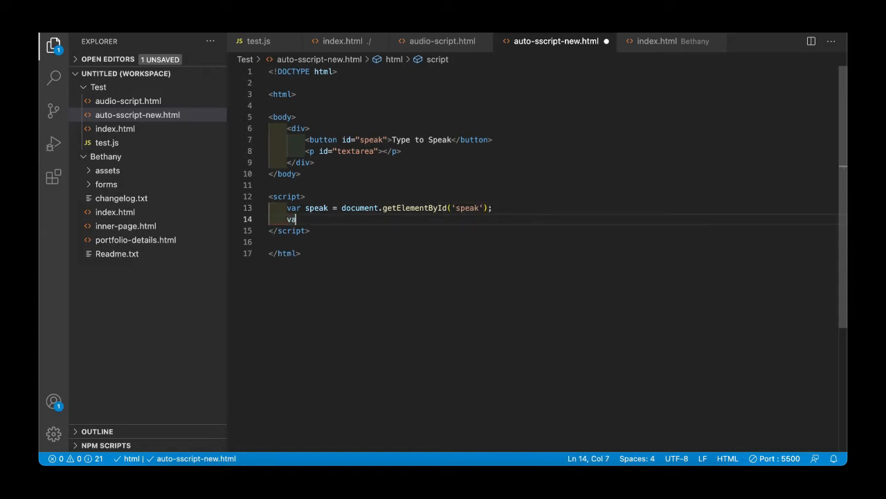
type("speechRecognition")
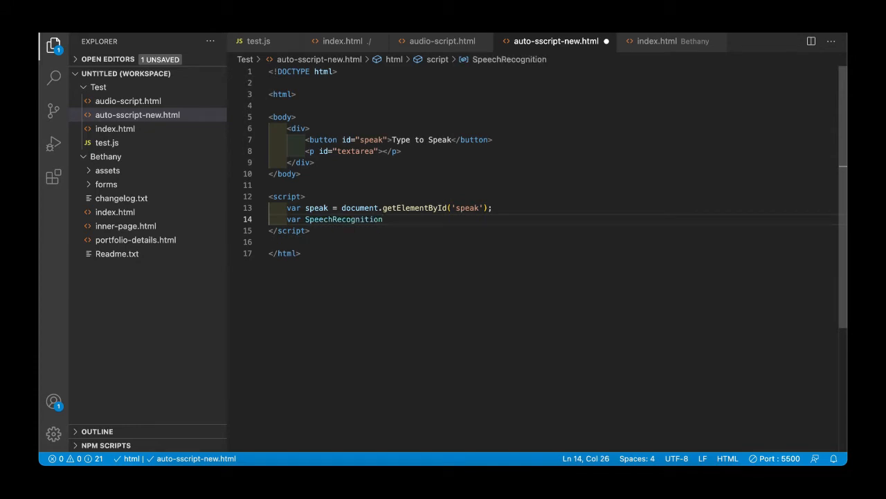
type("=")
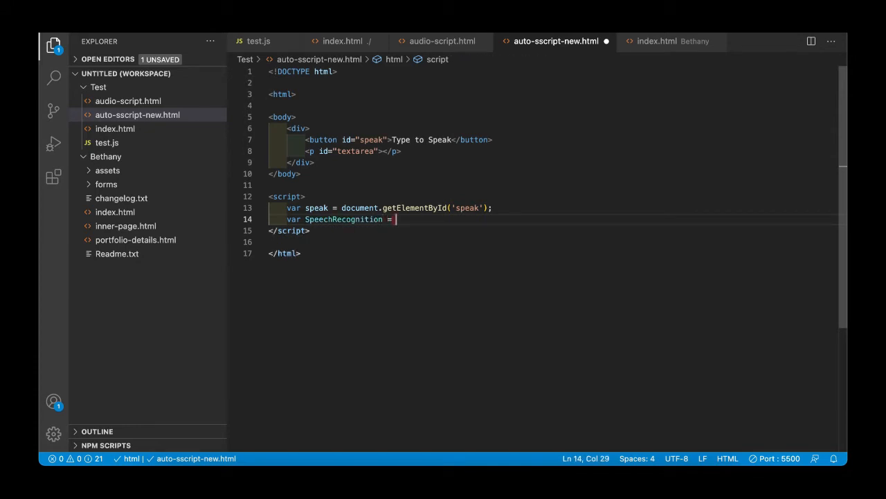
type("window.spee")
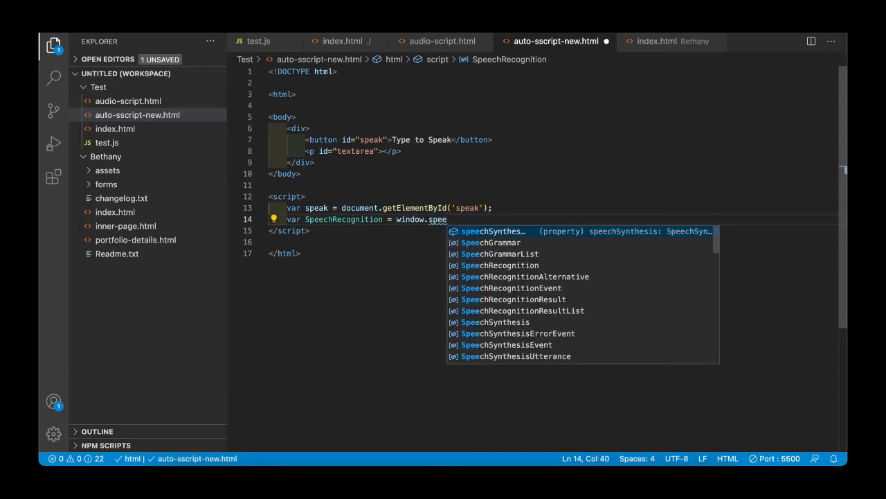
type("chre")
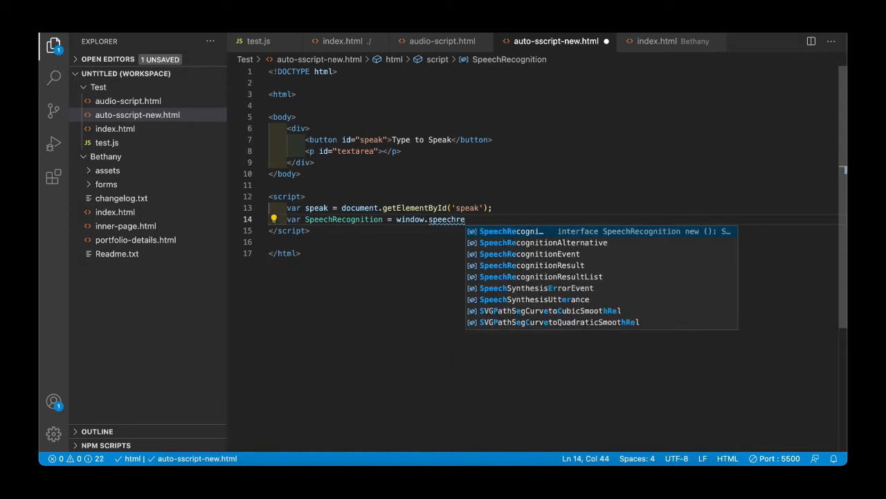
key("Tab")
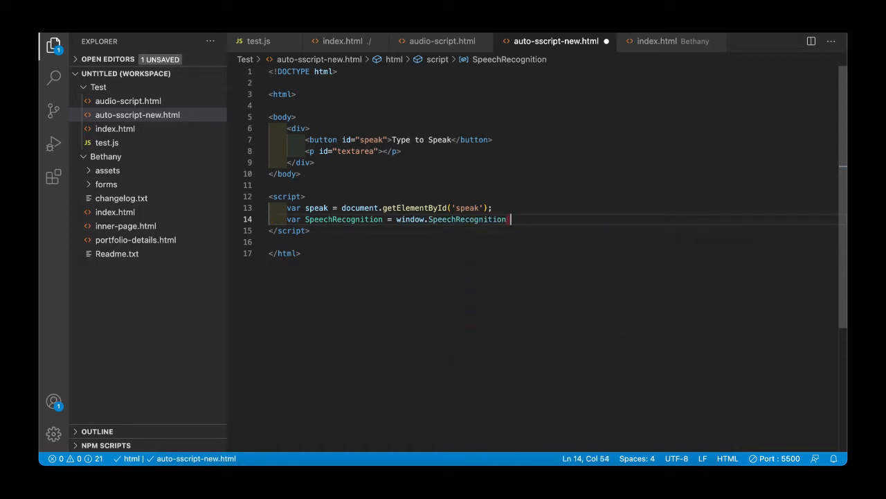
type("|| windo")
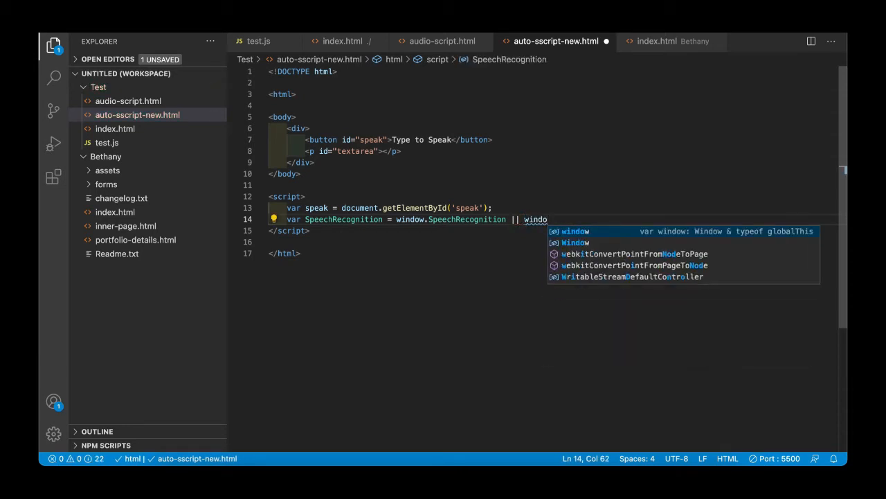
key("BackSpace")
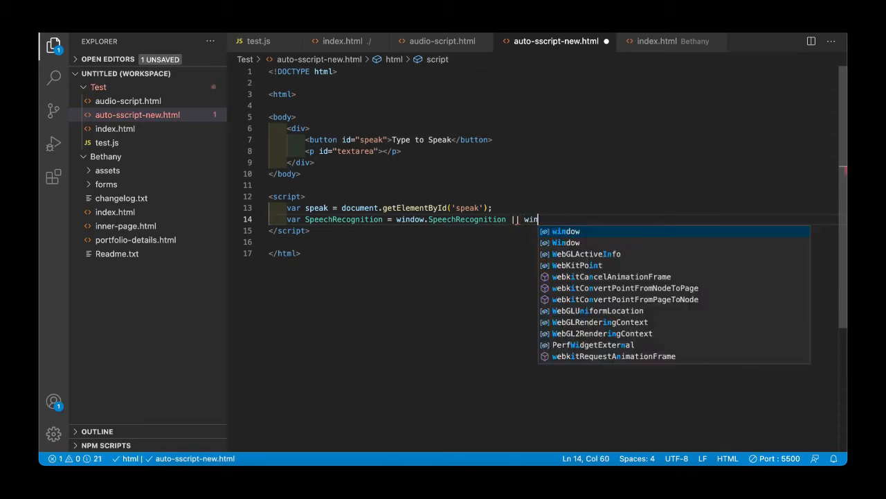
type("do.web")
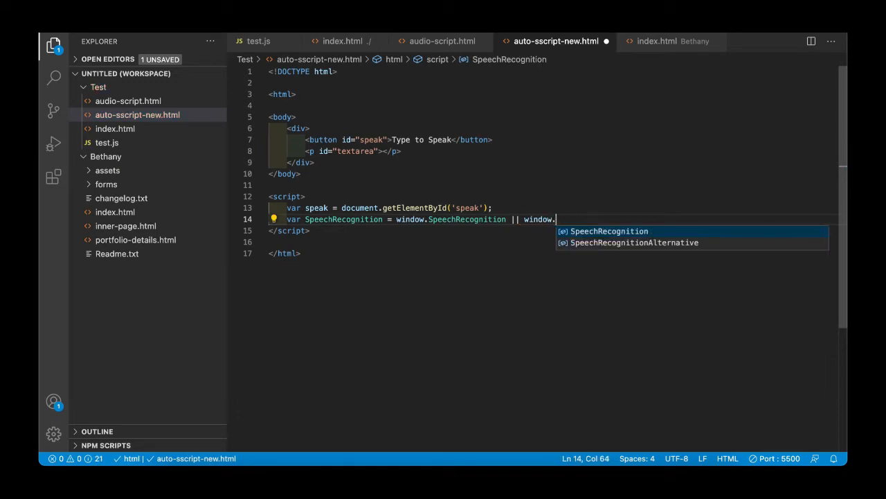
type("web")
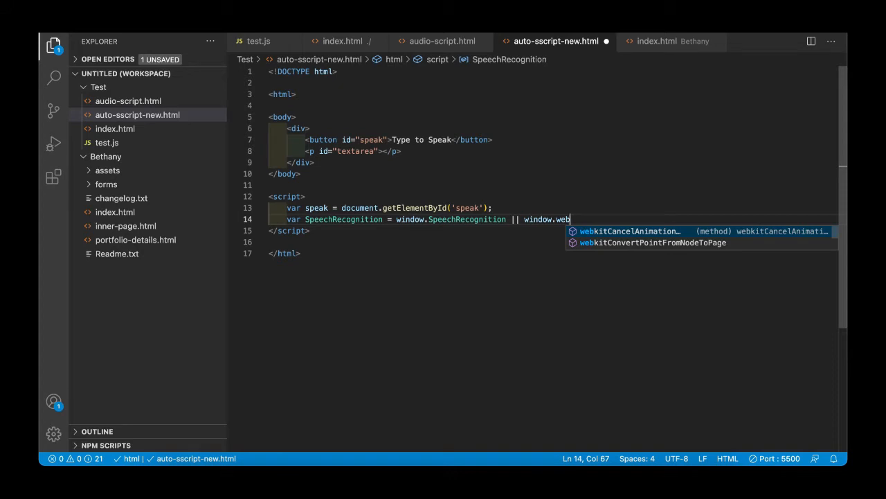
type("kitsp")
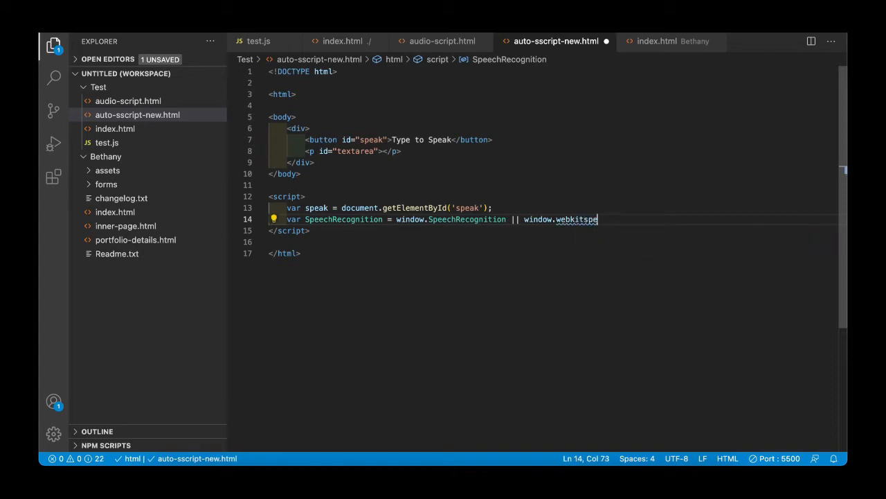
type("echRecognition;")
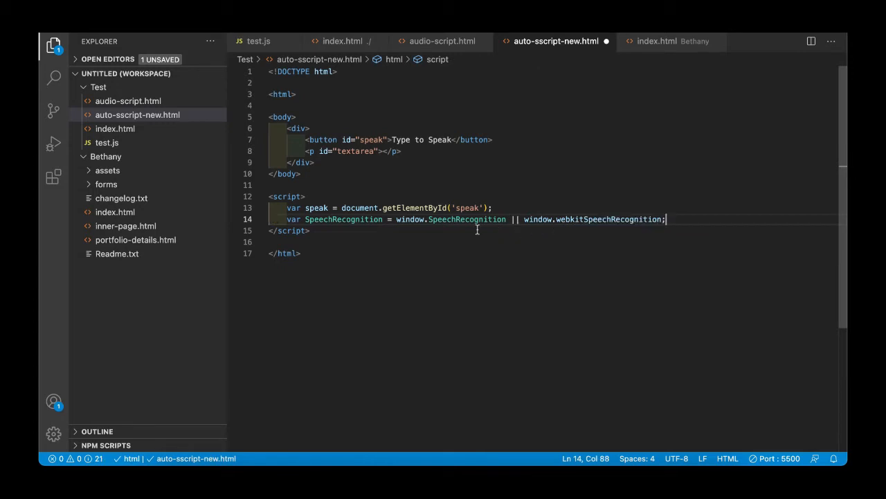
left_click(301, 253)
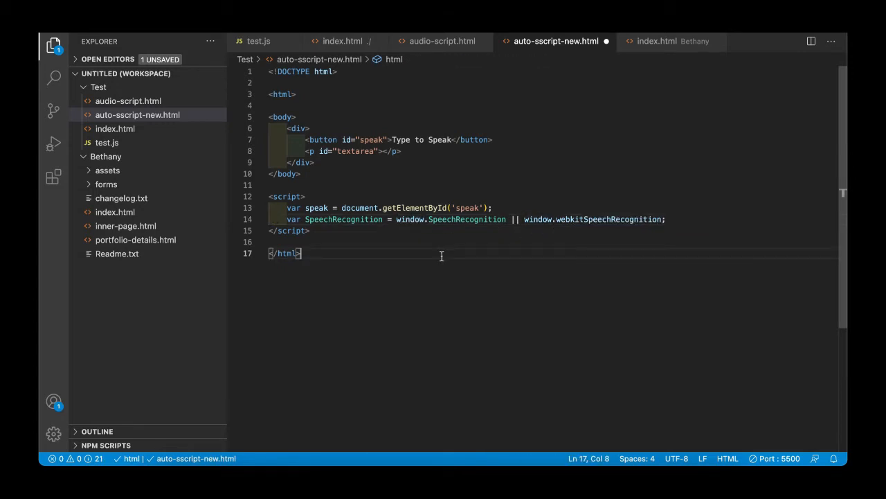
mouse_move(412, 222)
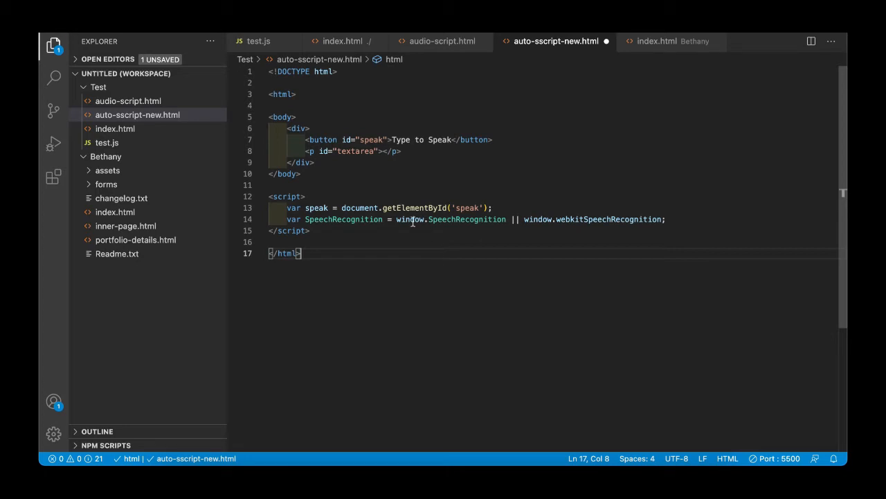
double_click(538, 218)
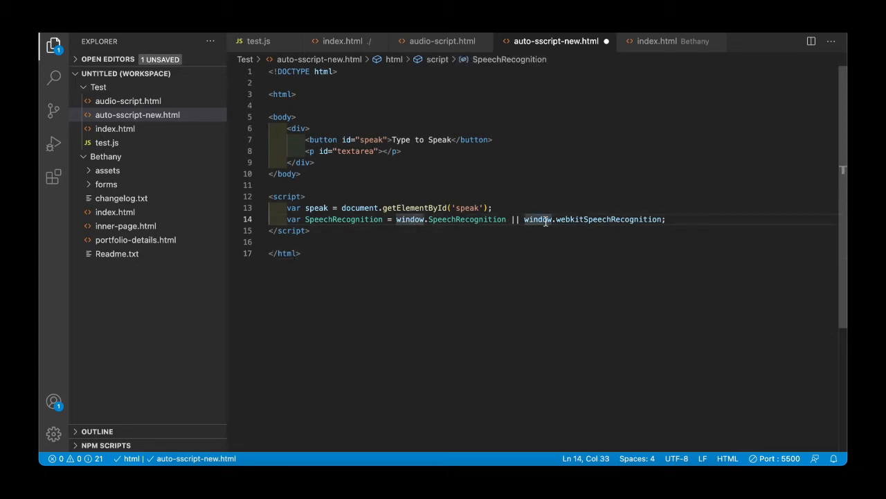
left_click(433, 219)
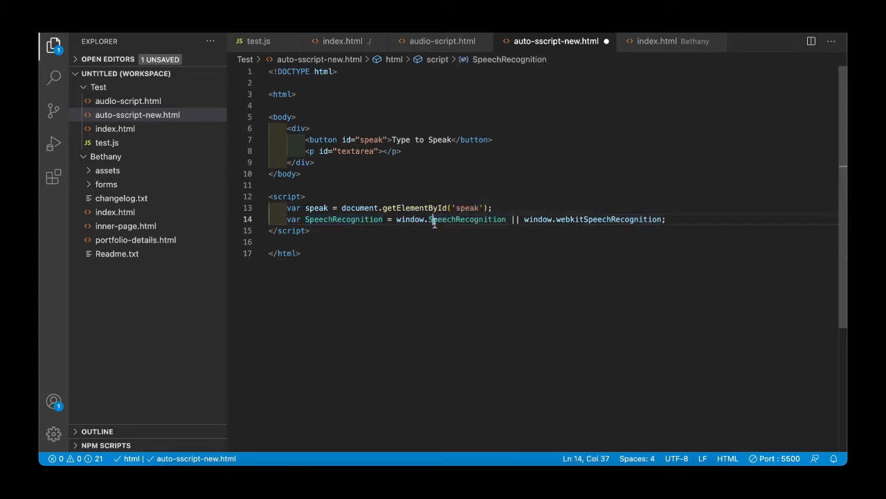
double_click(466, 219)
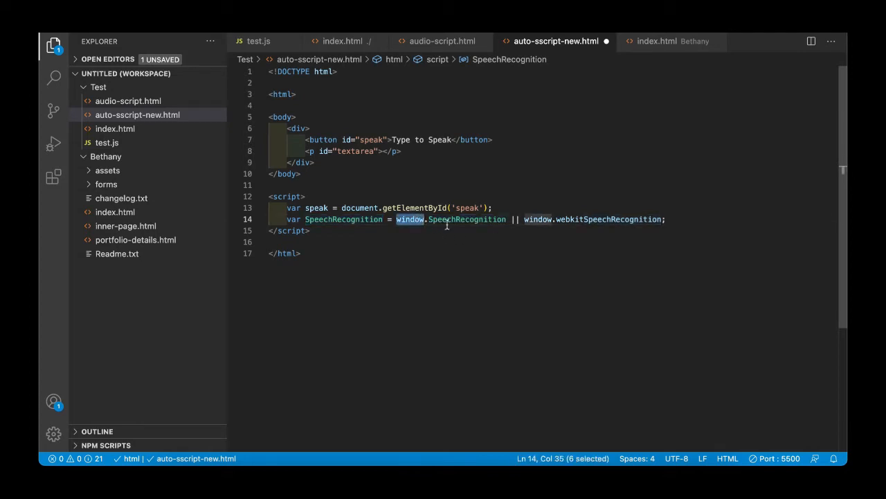
double_click(608, 219)
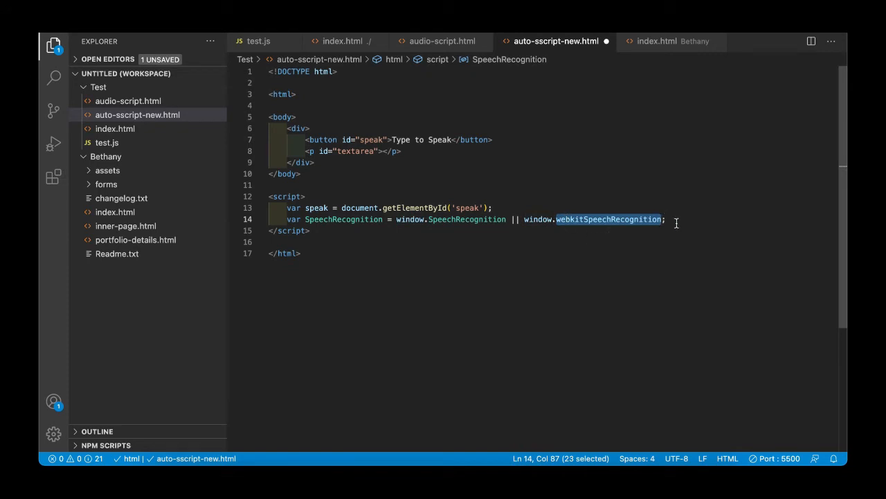
mouse_move(609, 229)
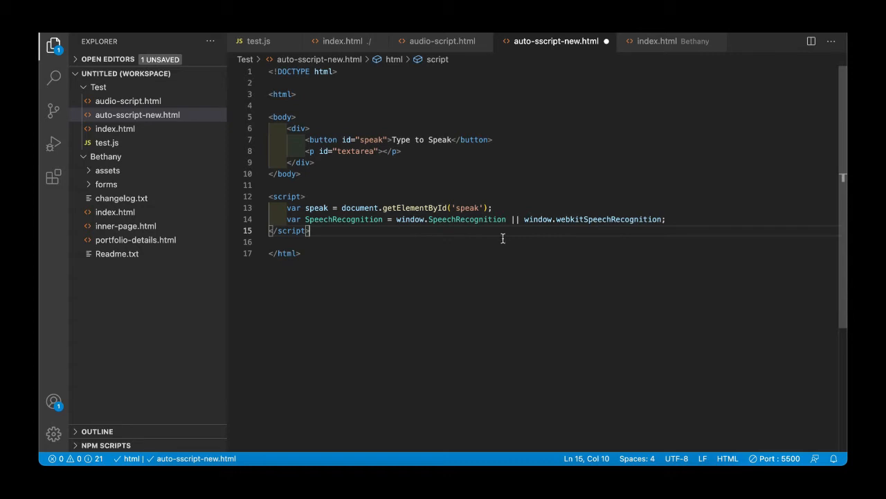
left_click(588, 218)
type("var rec")
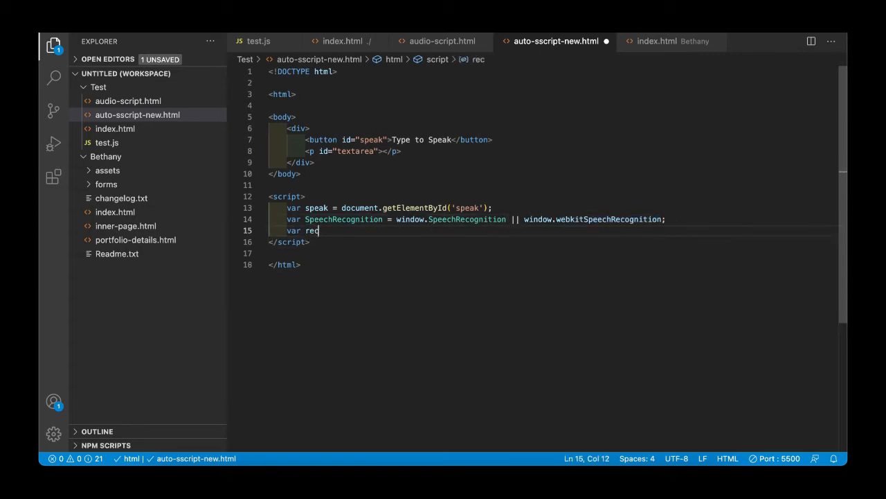
Write var recognition = new SpeechRecognition(); on line 15
type("ognition = n")
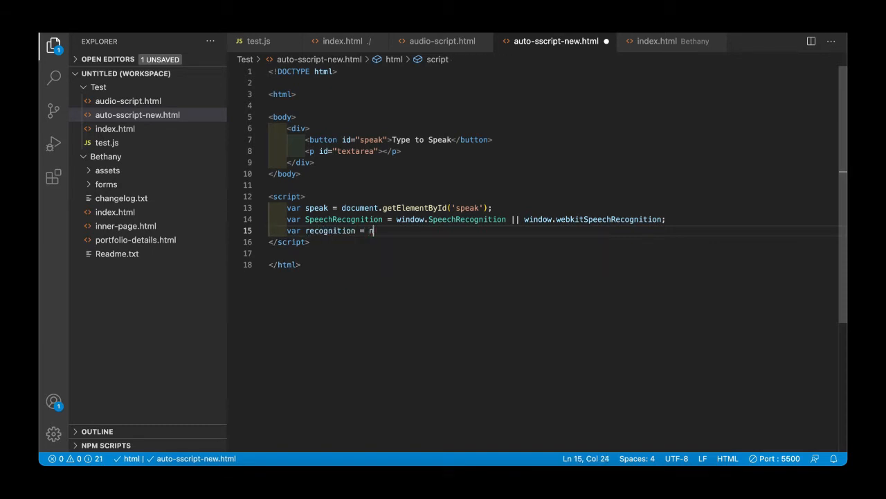
type("ew s")
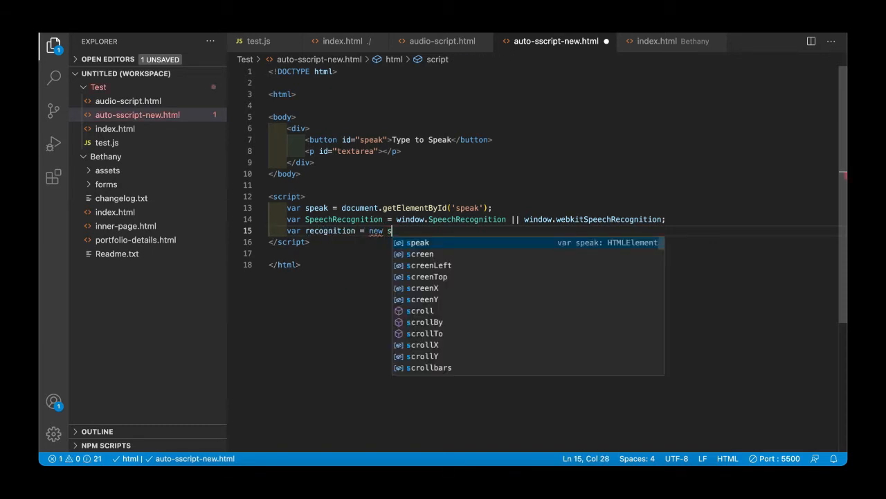
type("peechRecognition();")
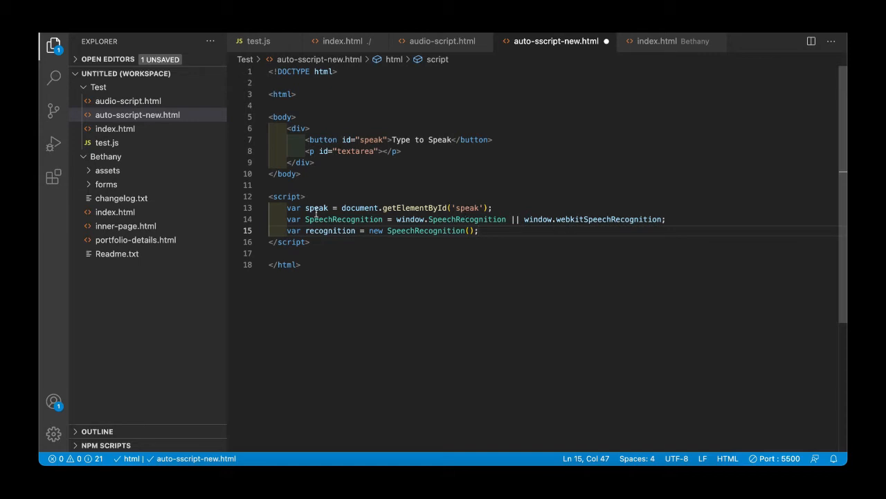
double_click(343, 219)
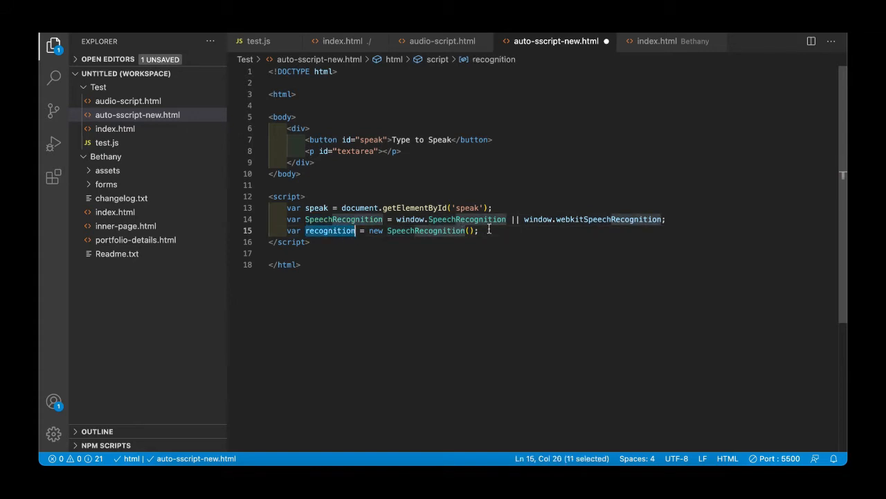
left_click(479, 231)
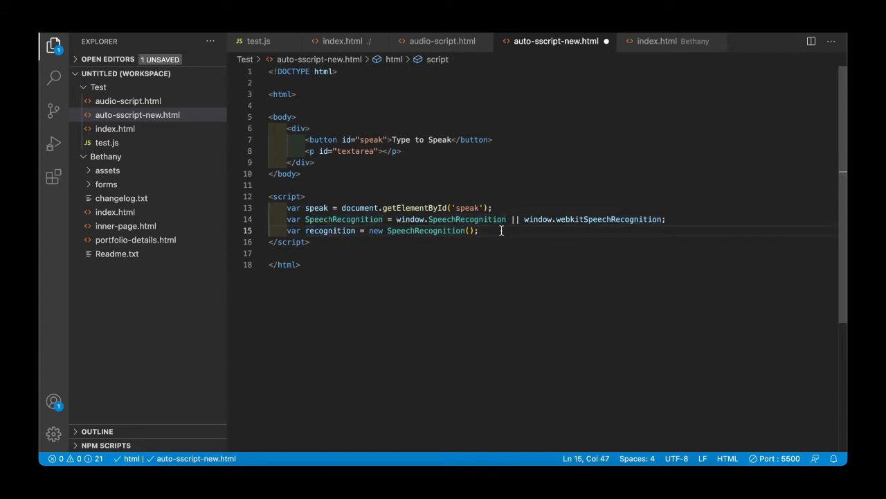
Add speak.addEventListener('click', function() { recognition.start(); }) on a new line
key("Enter")
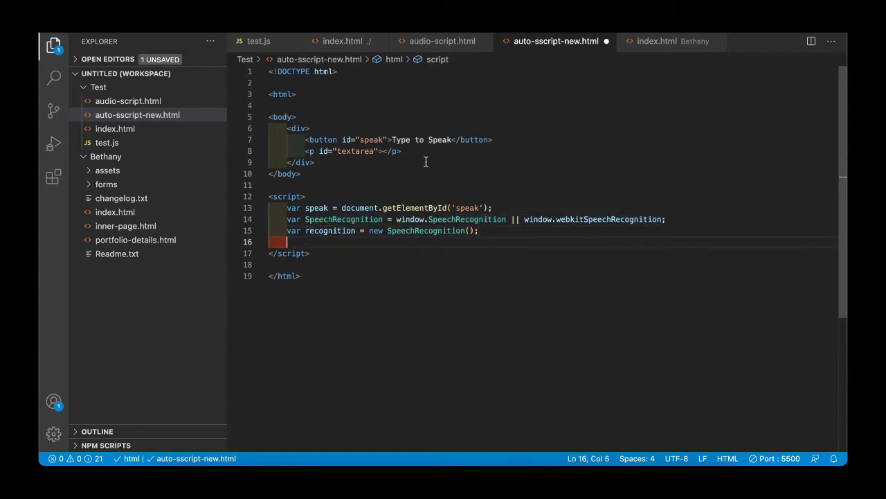
double_click(371, 139)
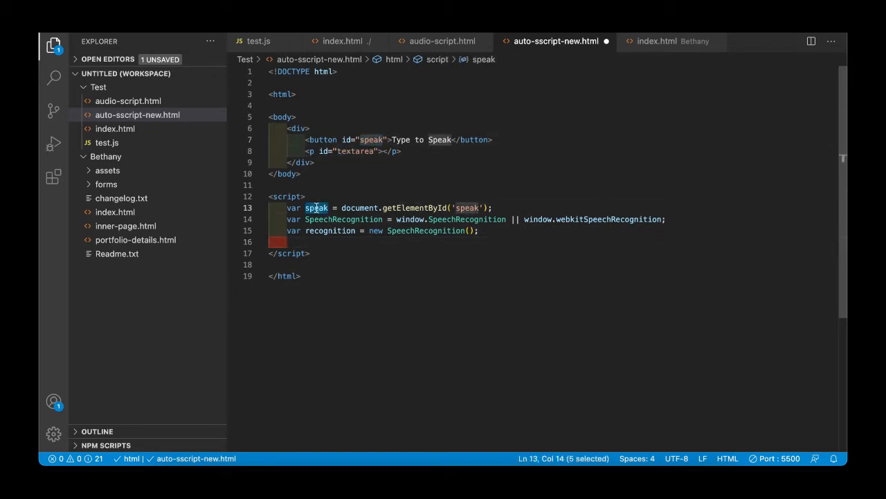
left_click(322, 241)
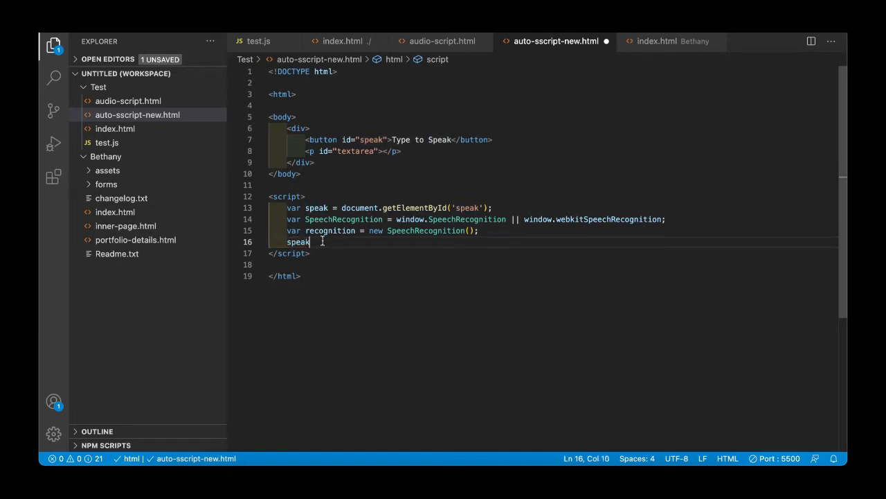
type(".addEventListener(")
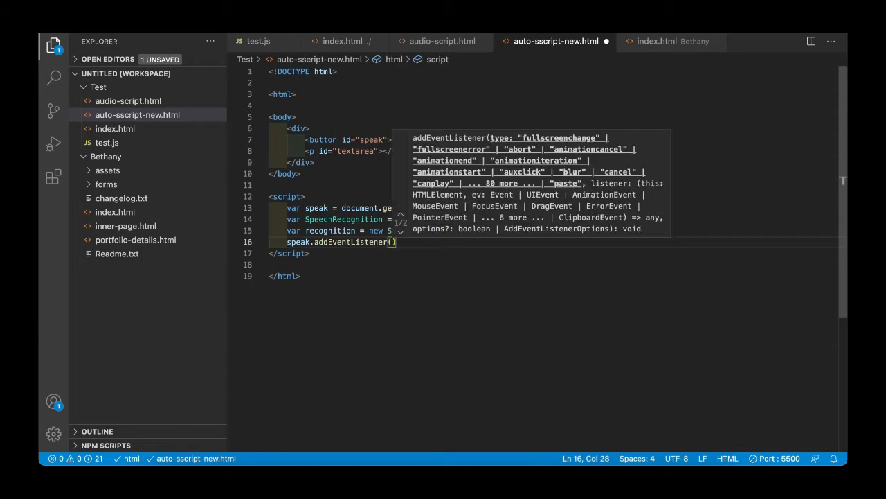
type("'click'")
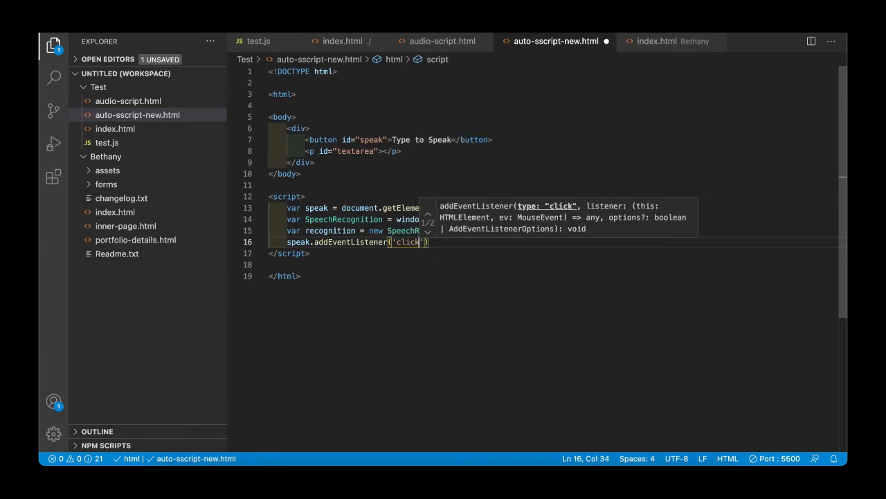
type(", f")
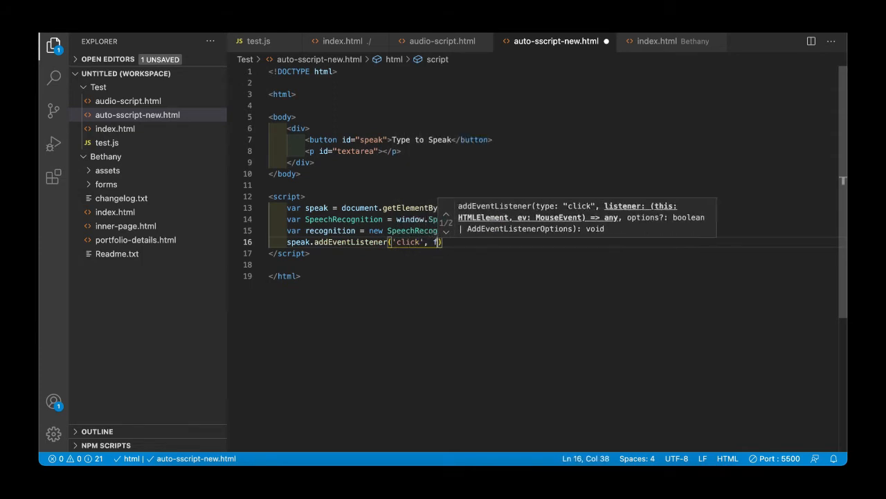
type("unction")
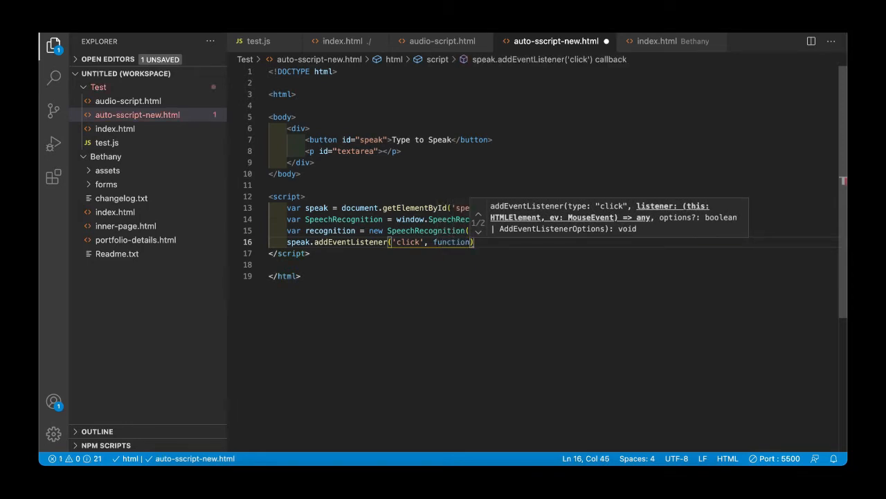
type("{")
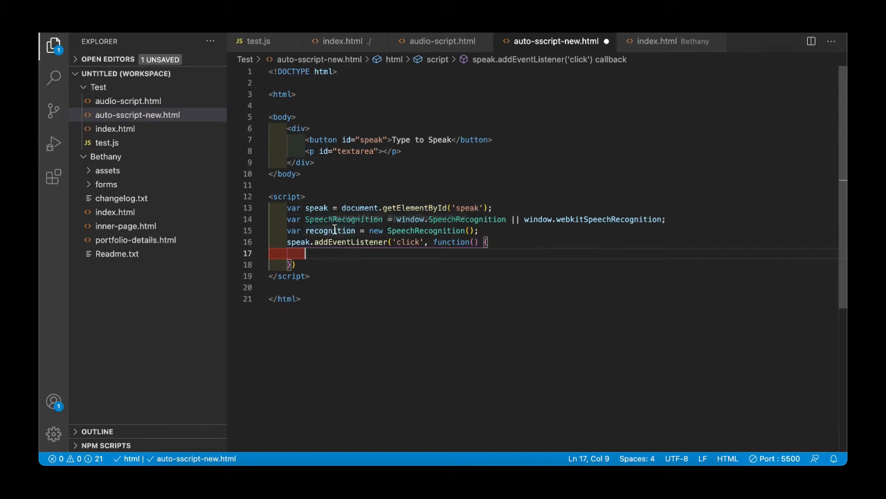
type("recognition")
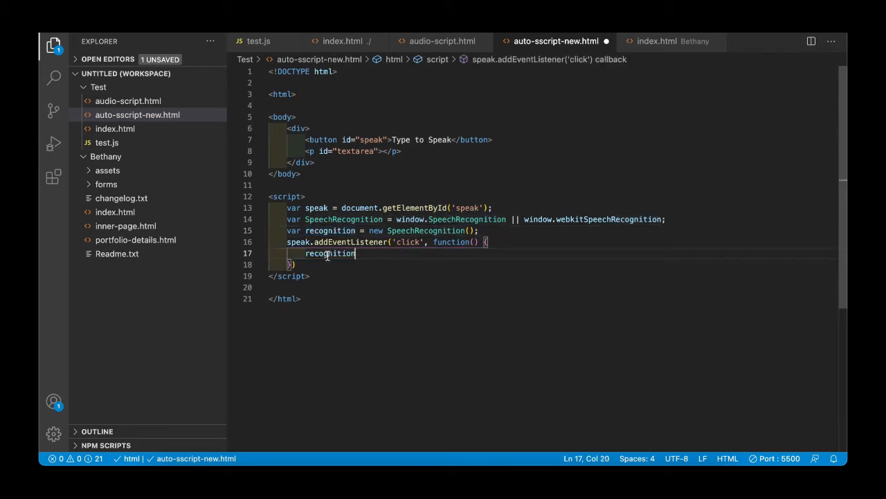
type(".start")
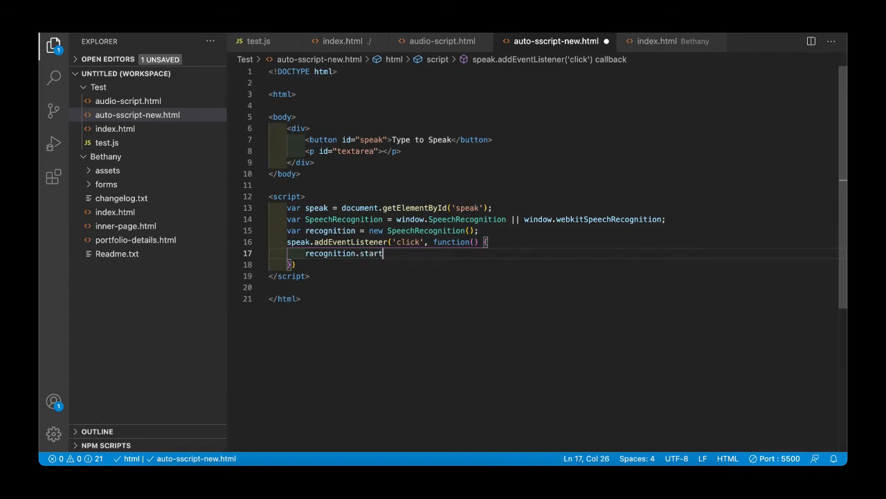
type("();")
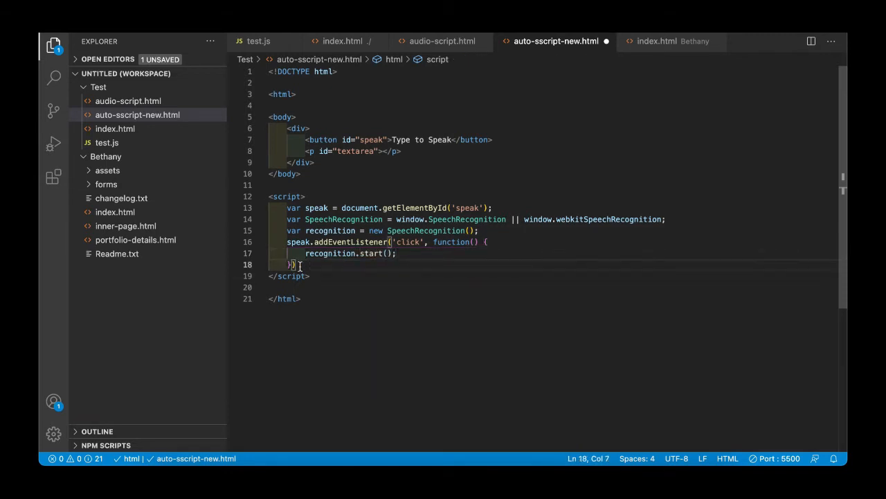
Type recognition.onresult and clear the auto-inserted handler body
type("recognition.")
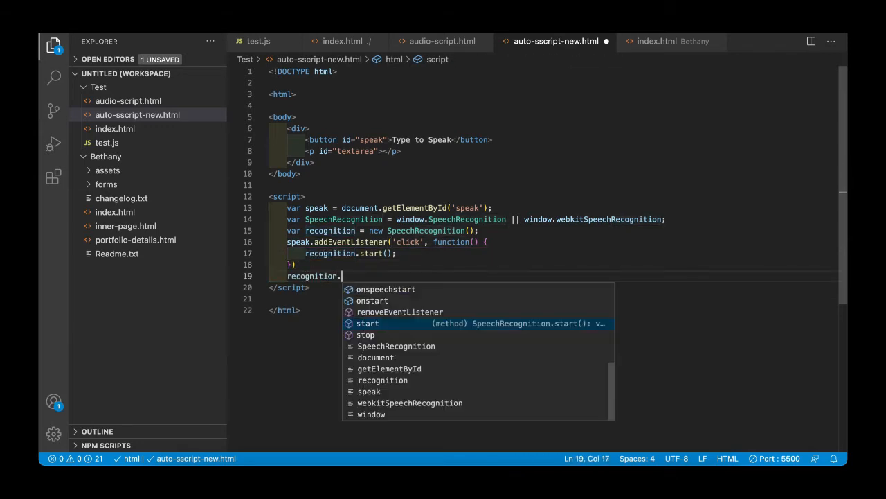
type("r")
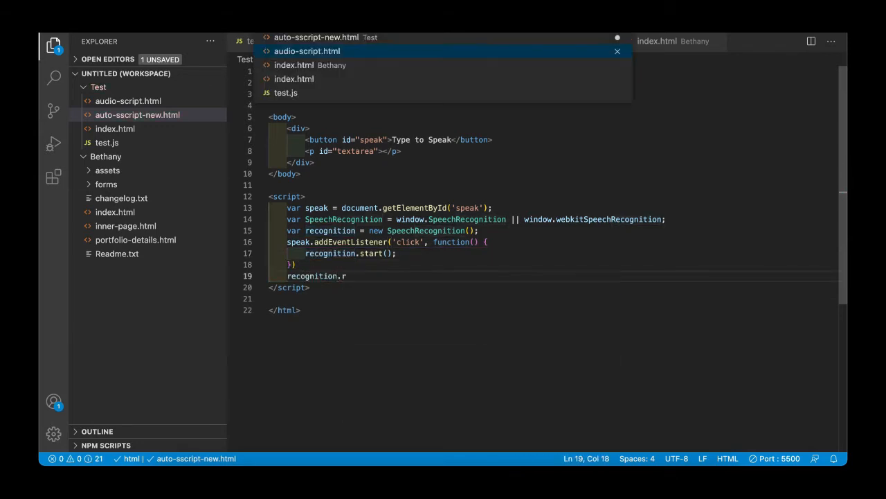
key("Backspace")
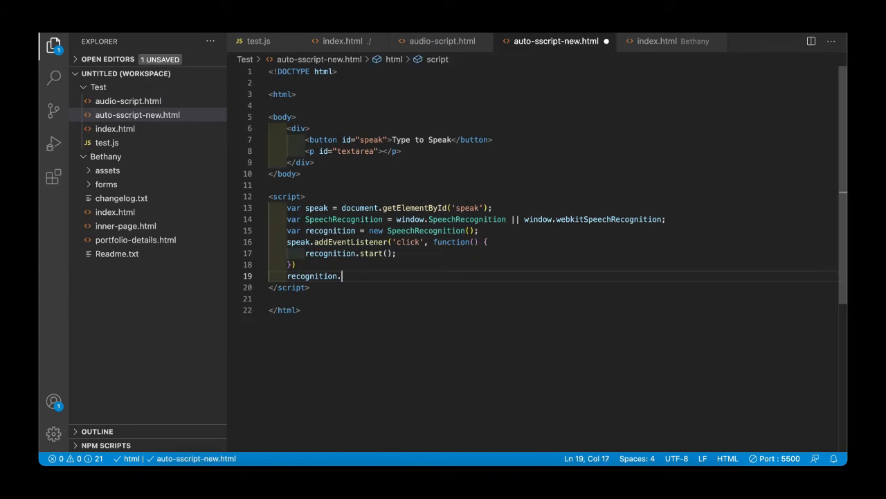
type("o")
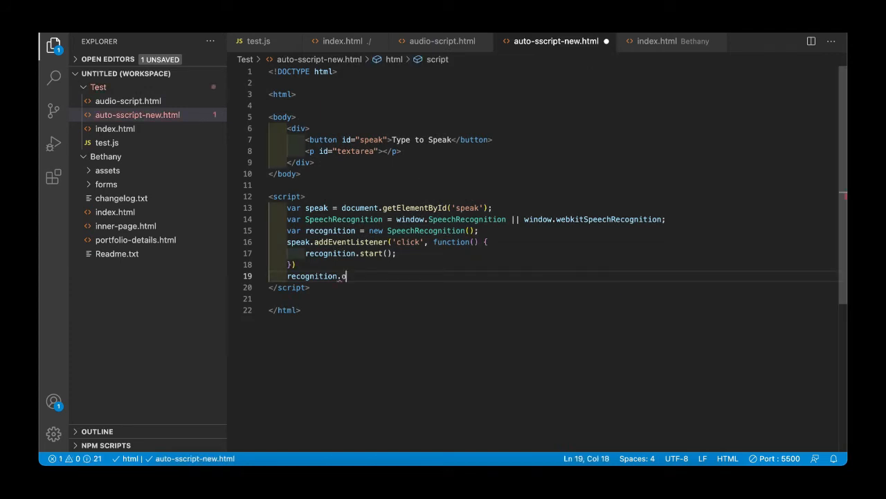
type("n")
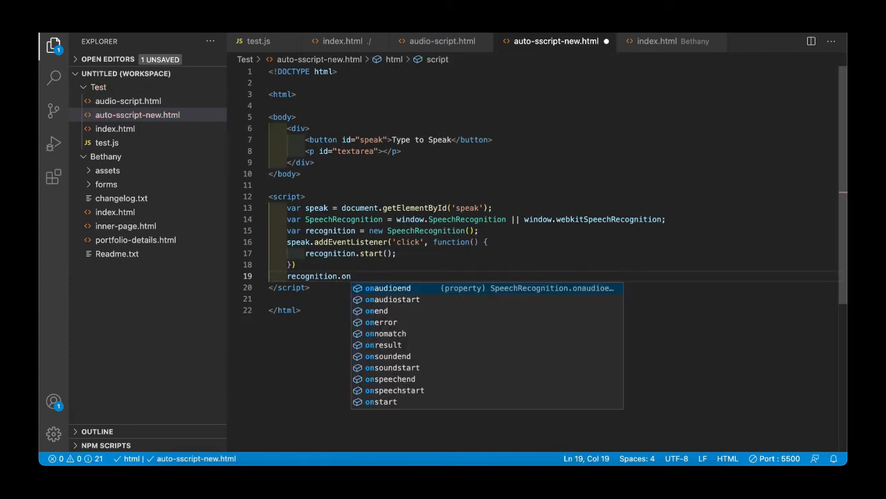
type("result(function (e) {")
type("console.log(e);")
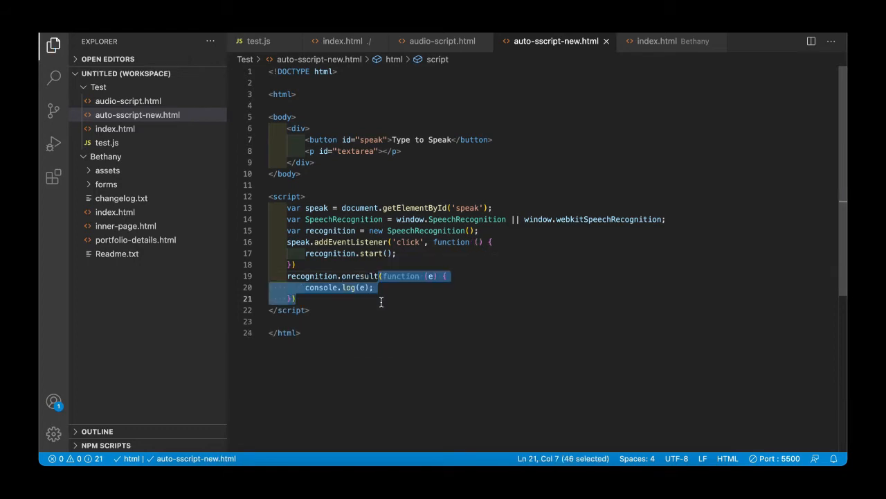
key("Delete")
type("=")
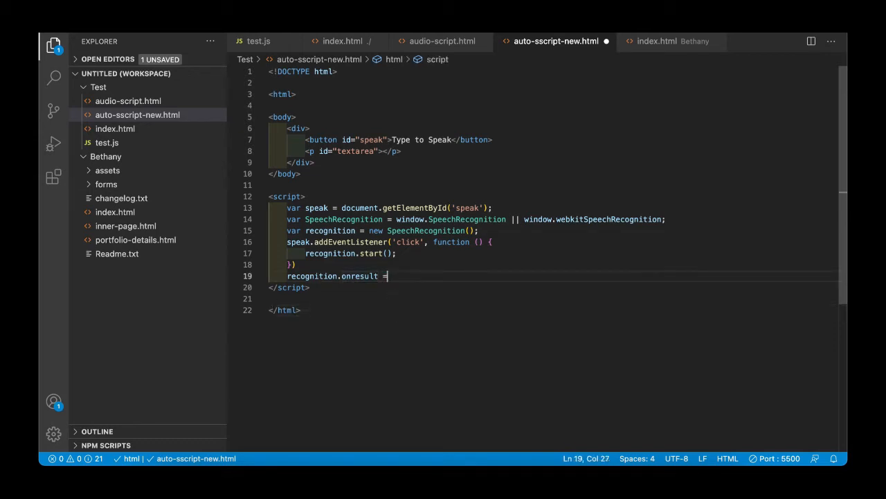
Assign onresult the function(e) { console.log(e); } handler
type("function")
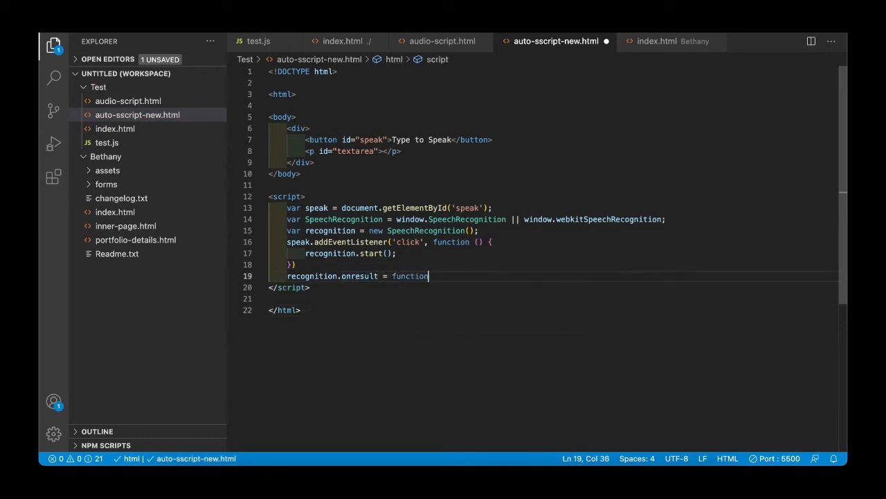
type("(e)")
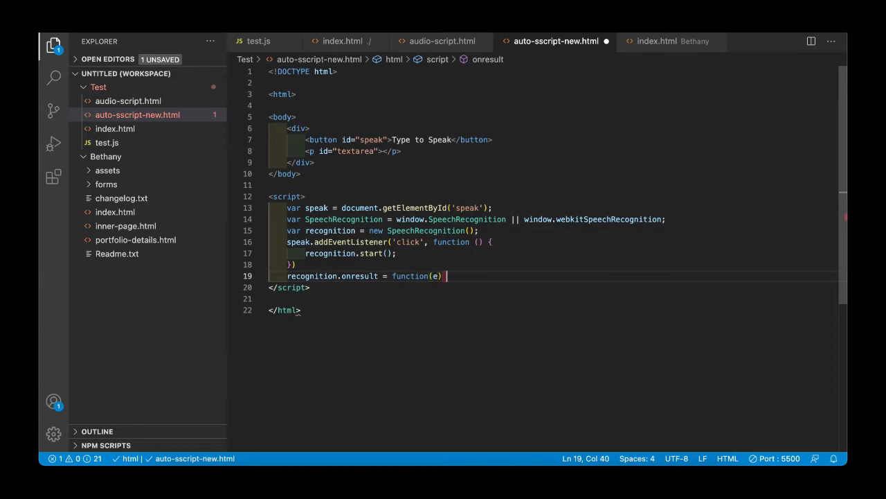
type("{")
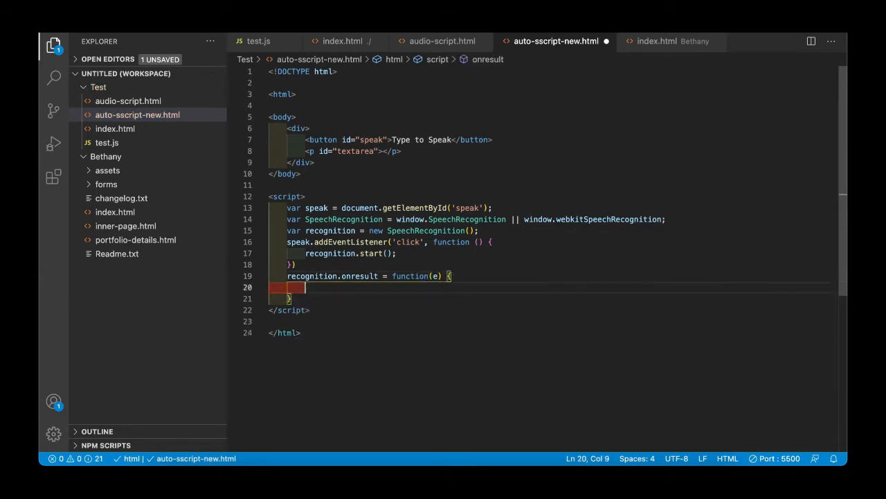
type("console")
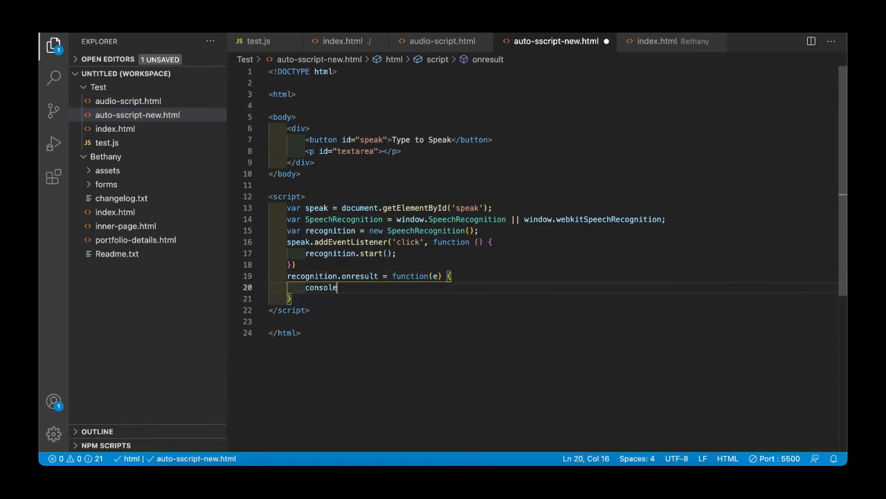
type(".log()")
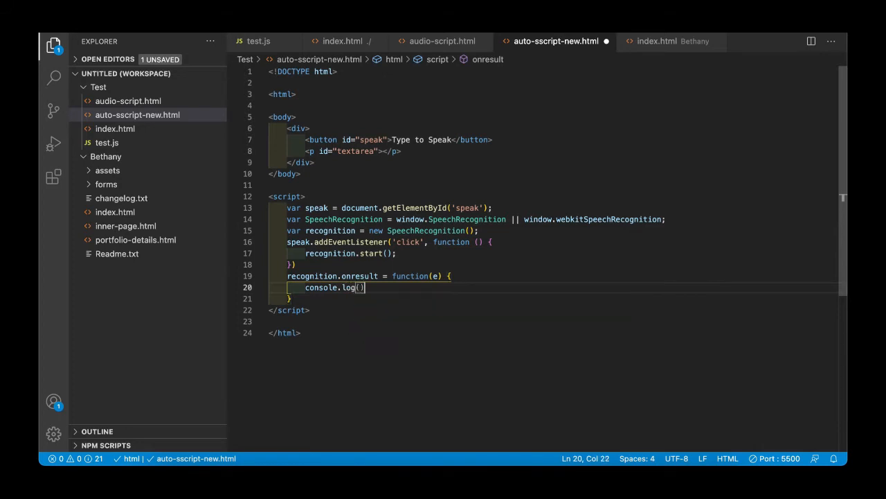
type("e);")
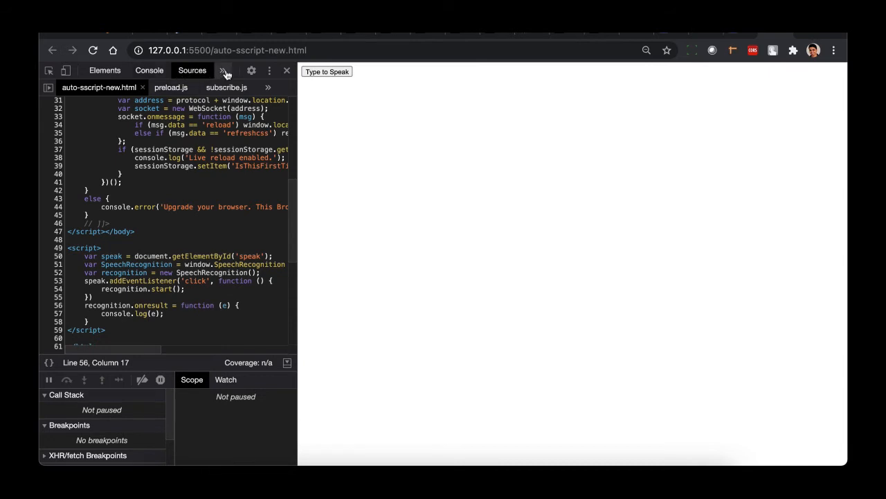
Switch Chrome DevTools from the Sources panel to the Console
left_click(223, 71)
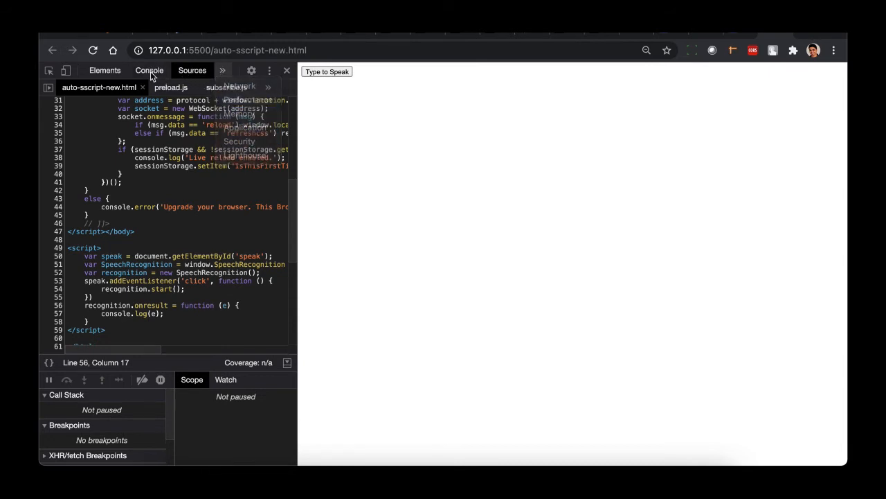
left_click(149, 70)
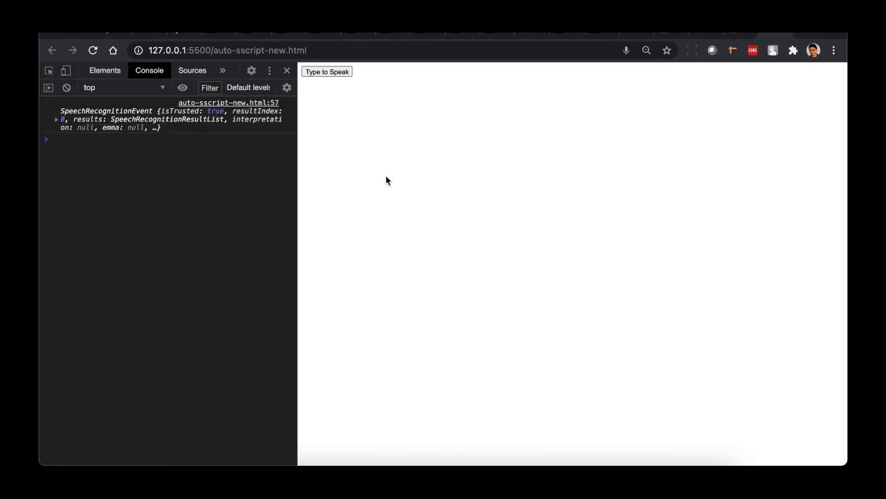
Expand the SpeechRecognitionEvent, its results, and result 0 to see "hey what's up"
left_click(56, 119)
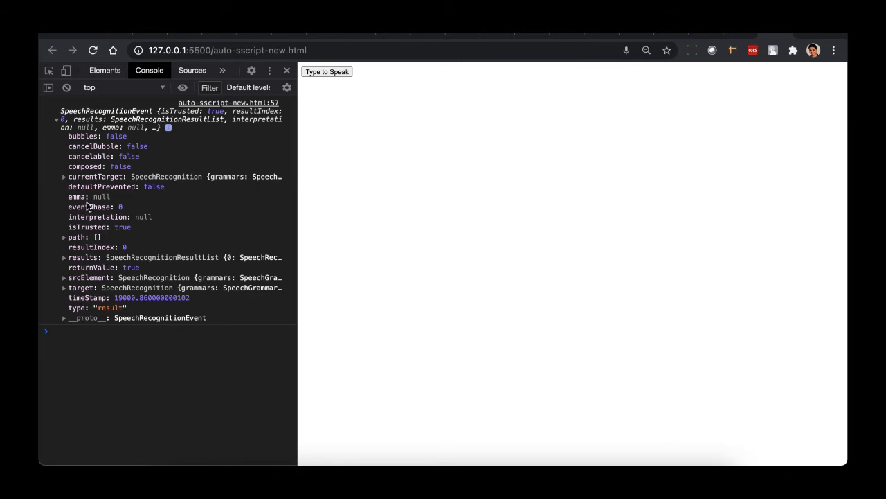
mouse_move(79, 264)
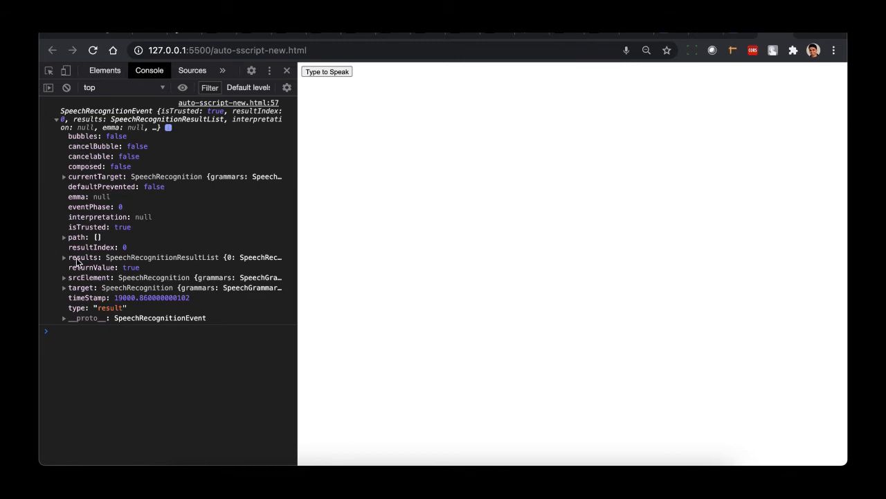
left_click(64, 257)
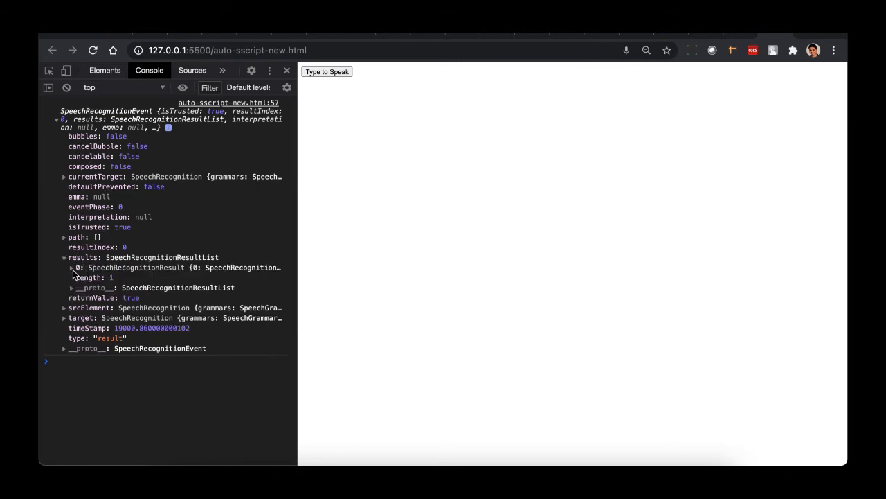
left_click(71, 268)
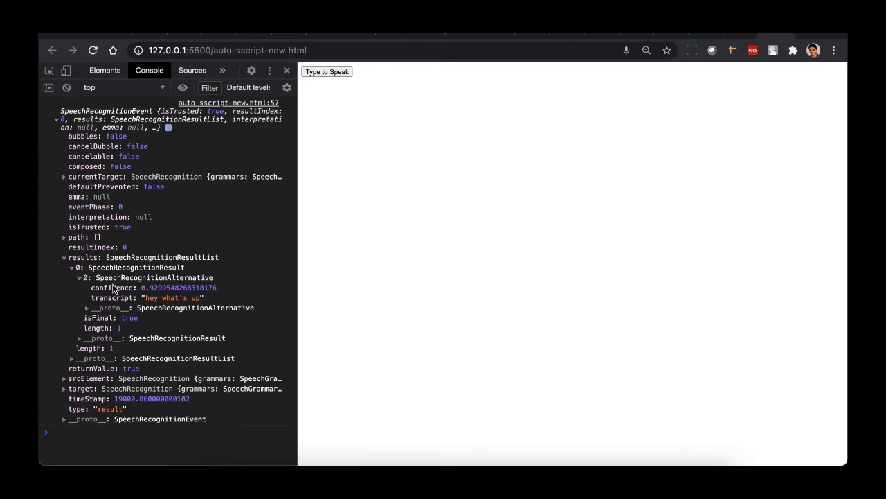
mouse_move(128, 297)
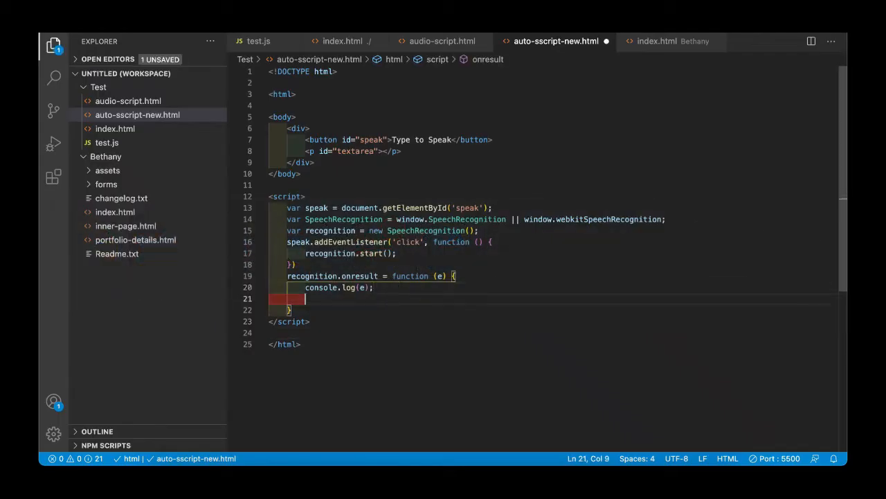
Add 'var transcript = r.result[0][0].transcript;' below console.log(e) in onresult
type("var tra")
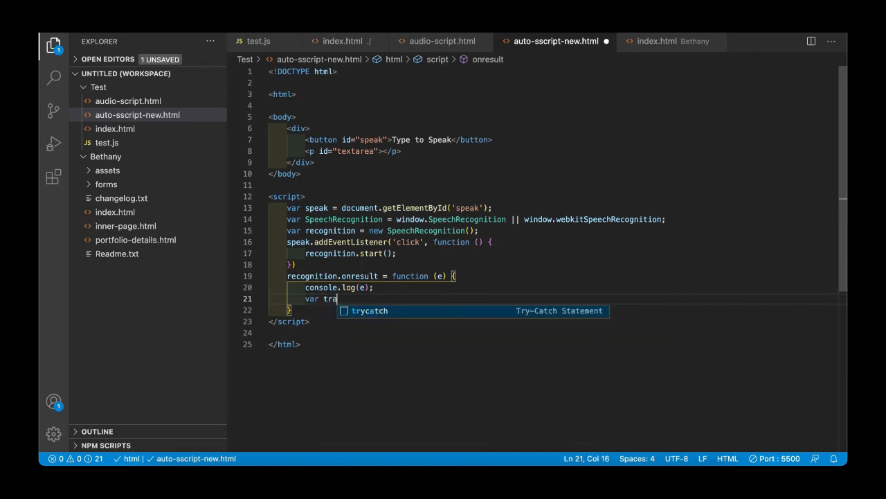
type("nscript =")
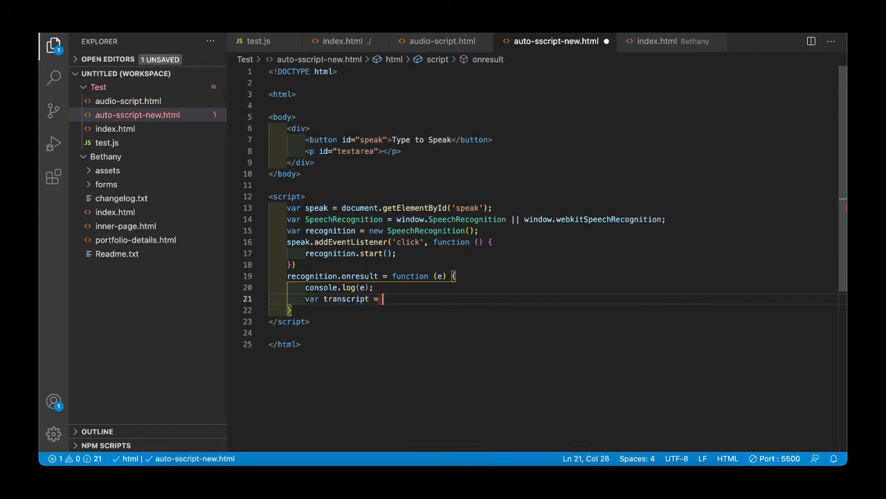
type("r.r")
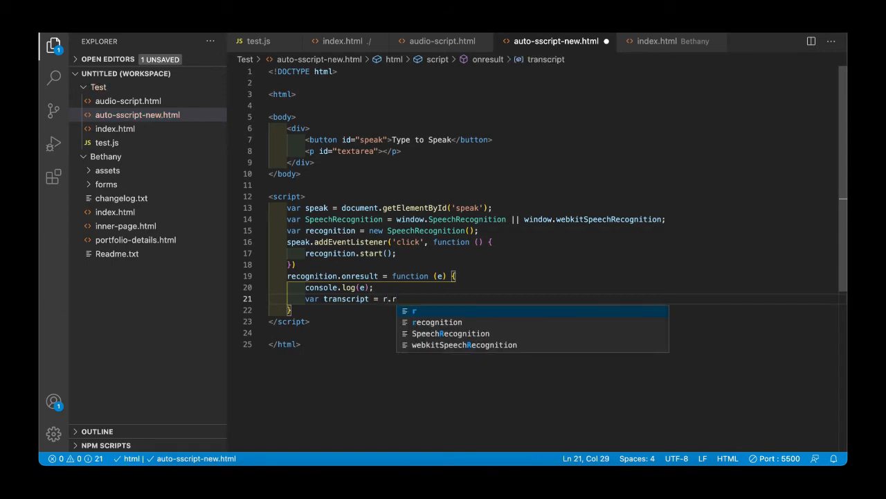
type("esult")
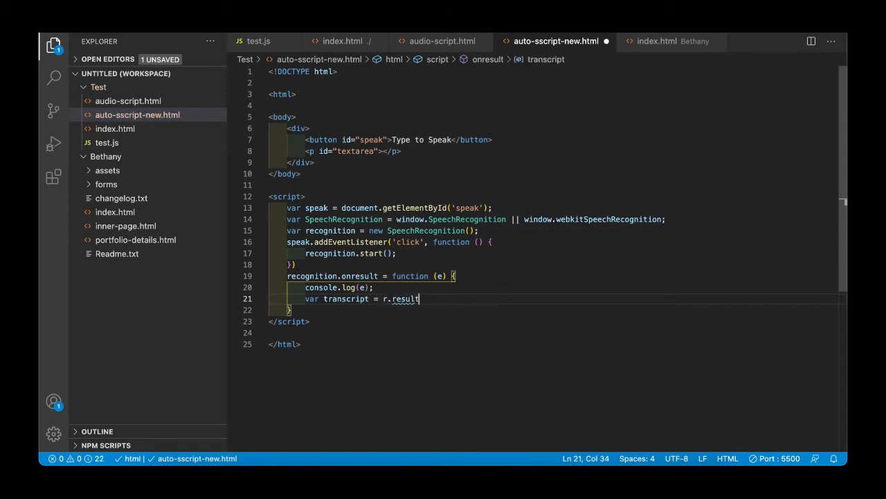
type("[e]")
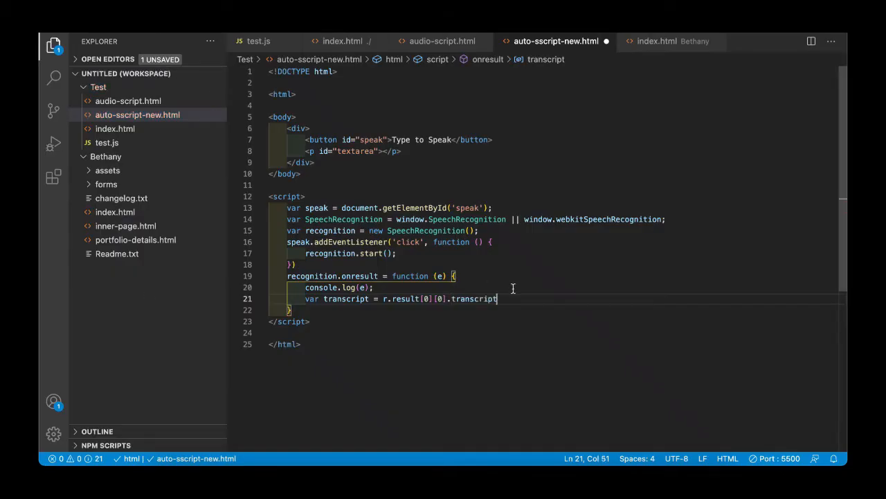
double_click(347, 299)
type(";")
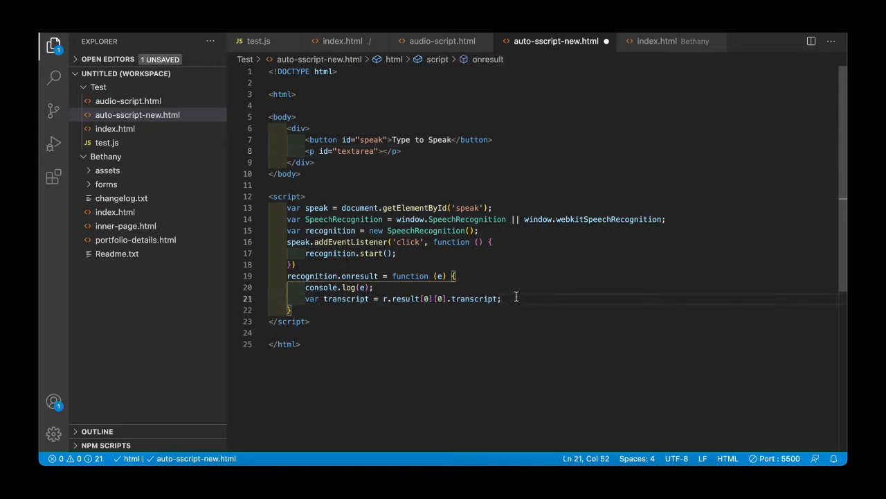
Add 'var textarea = document.getElementById('textarea');' to the result handler
type("var")
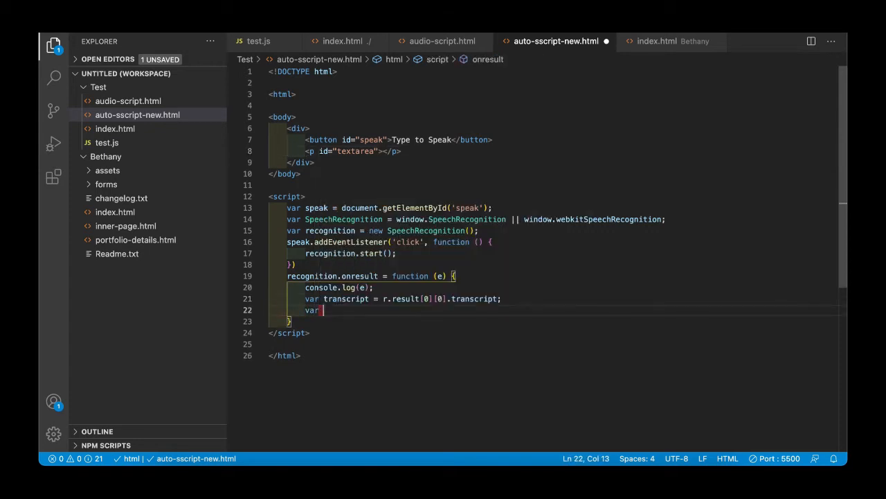
type("text")
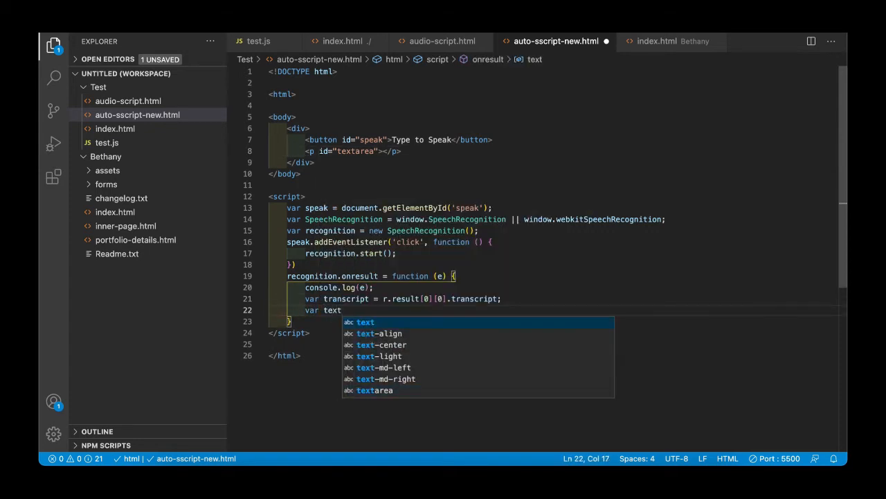
type("area =")
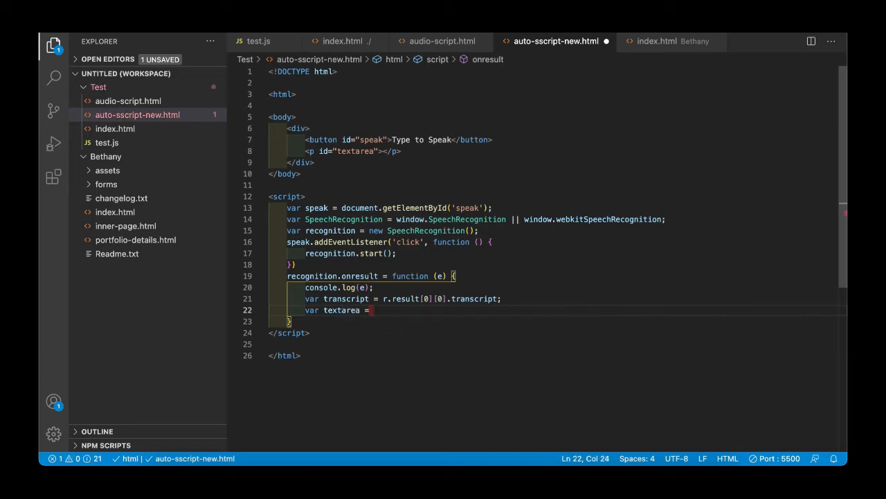
type("document.getElementById('")
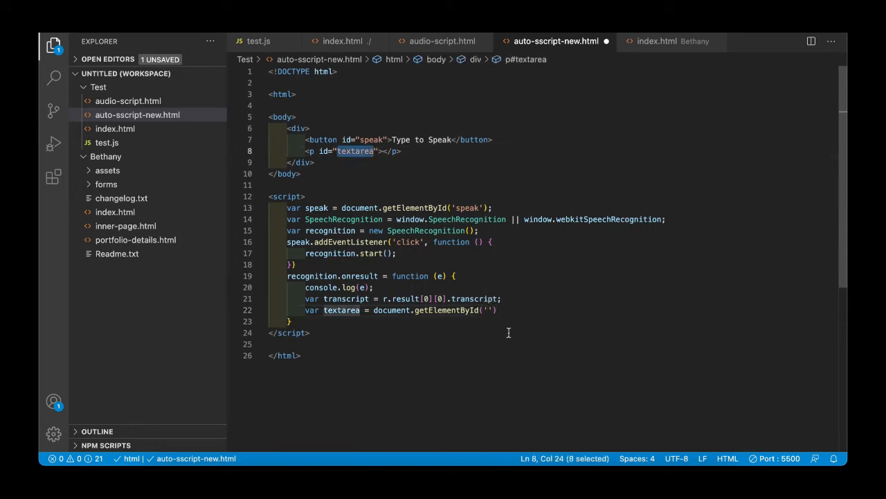
type("'textarea'")
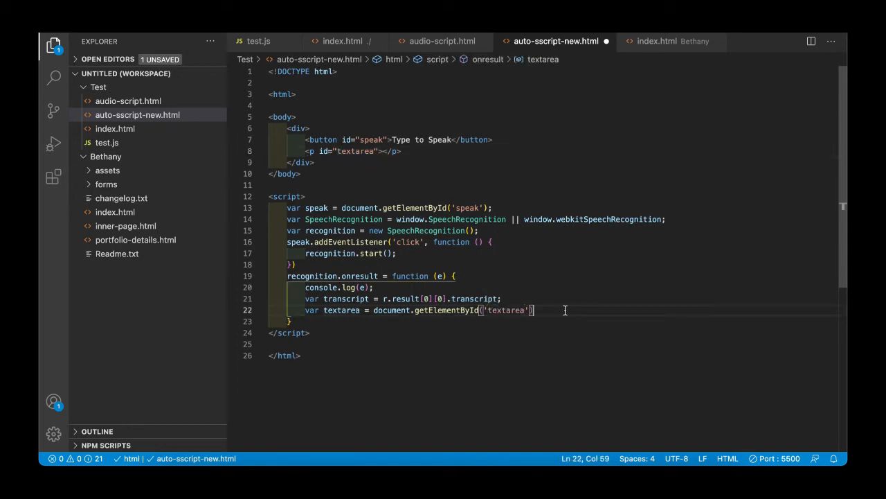
Begin writing transcript.innerHTML, checking the older audio-script.html for reference
type("tr")
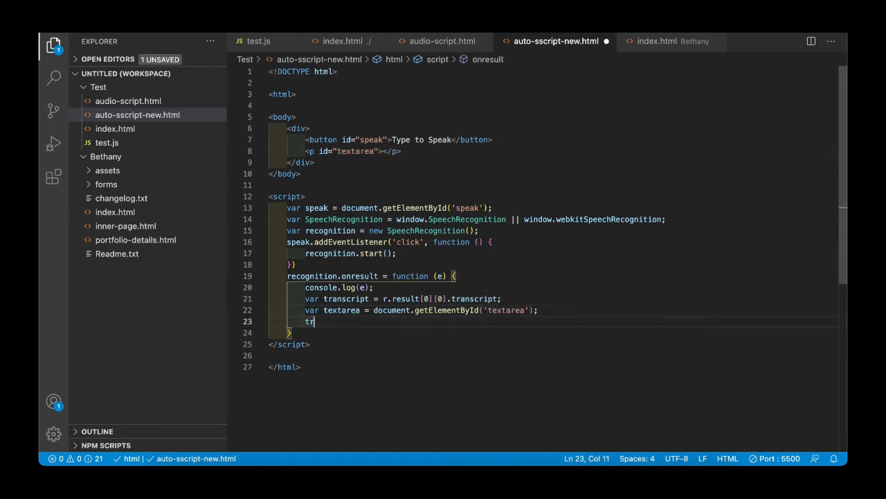
type("anscript")
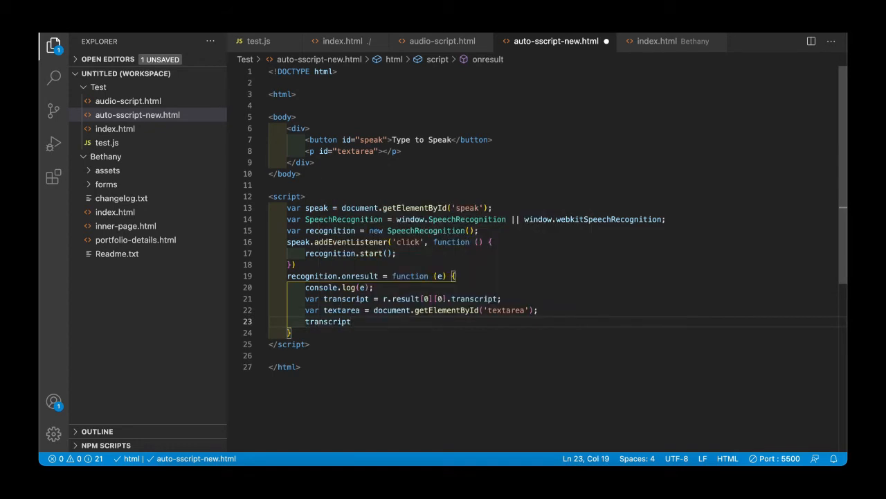
type(".in")
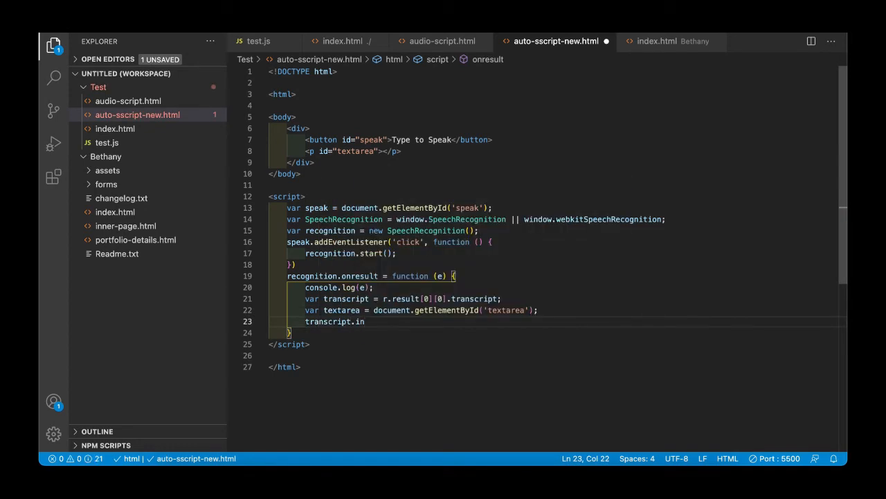
type("ner")
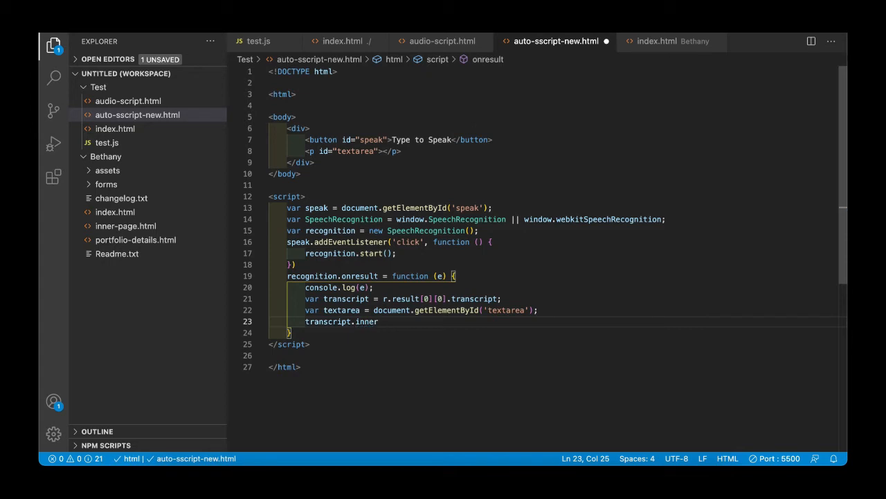
left_click(443, 41)
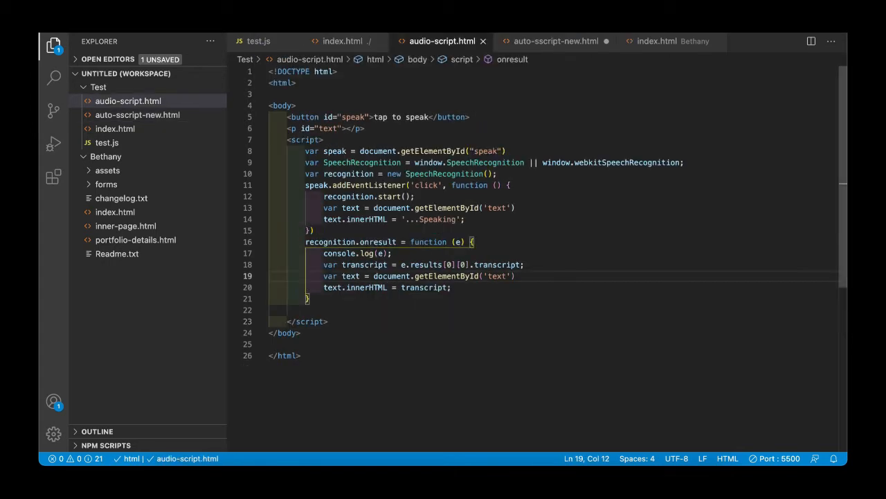
left_click(554, 41)
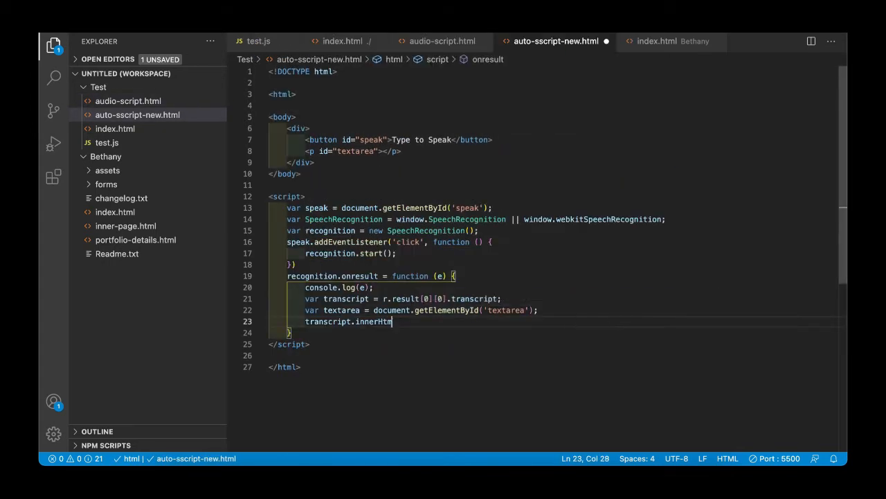
type("L")
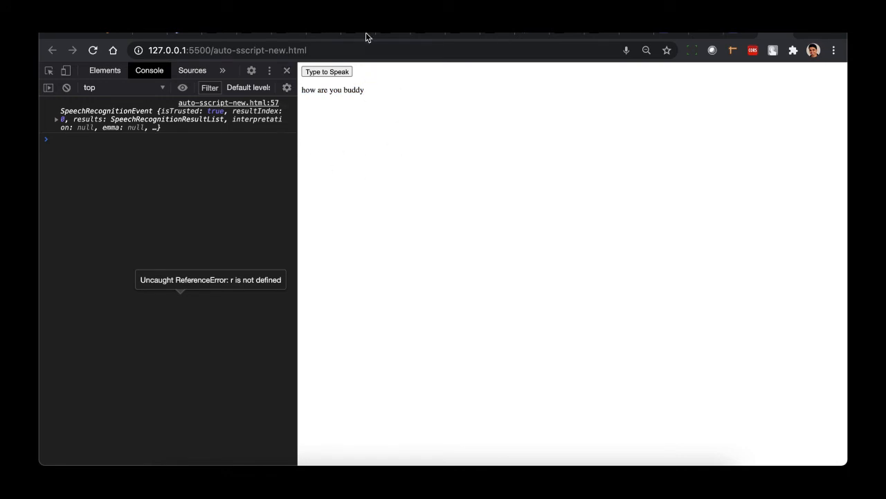
mouse_move(339, 125)
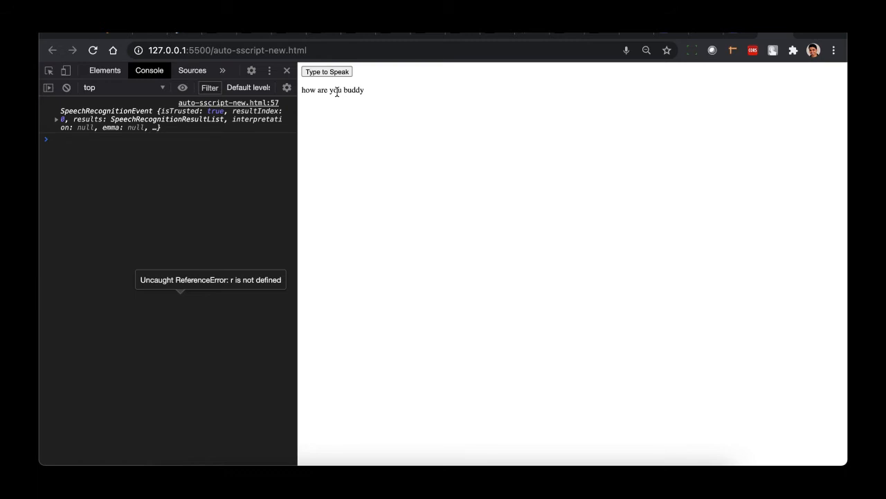
mouse_move(327, 71)
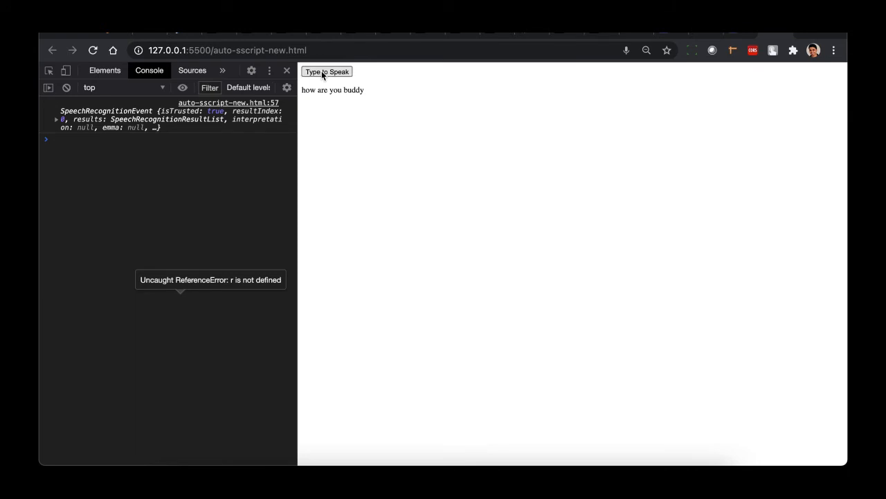
mouse_move(361, 147)
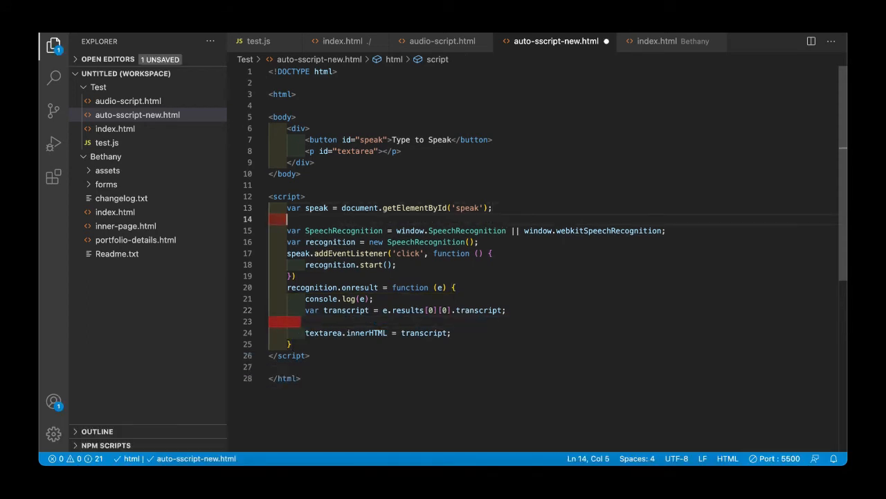
Put the textarea lookup near the top, add an innerHTML '...speaking' line to the click handler, save
type("var textarea = document.getElementById('textarea');")
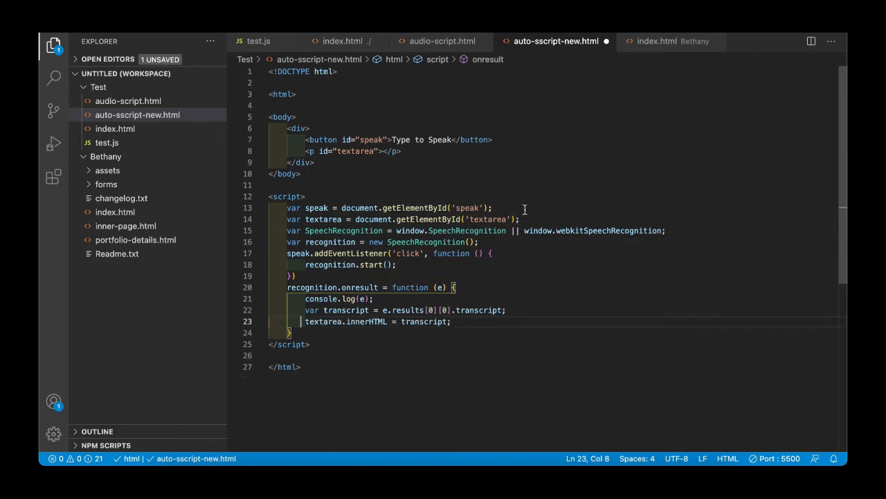
left_click(328, 219)
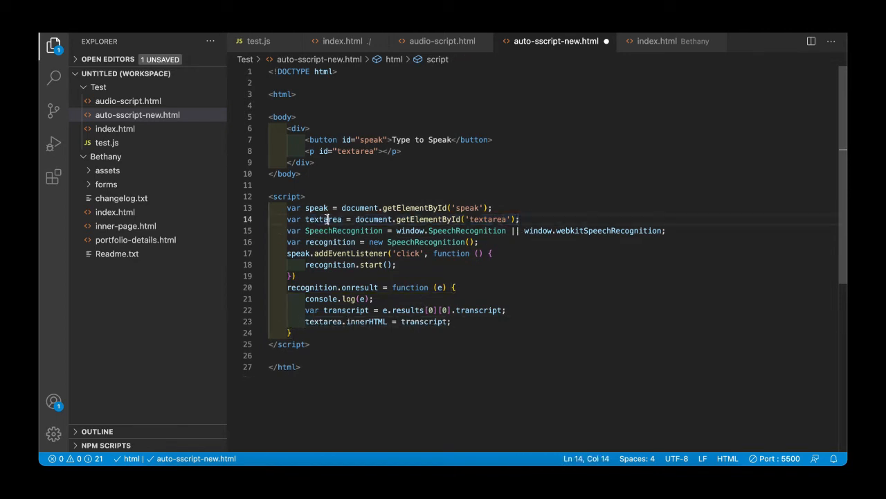
triple_click(378, 321)
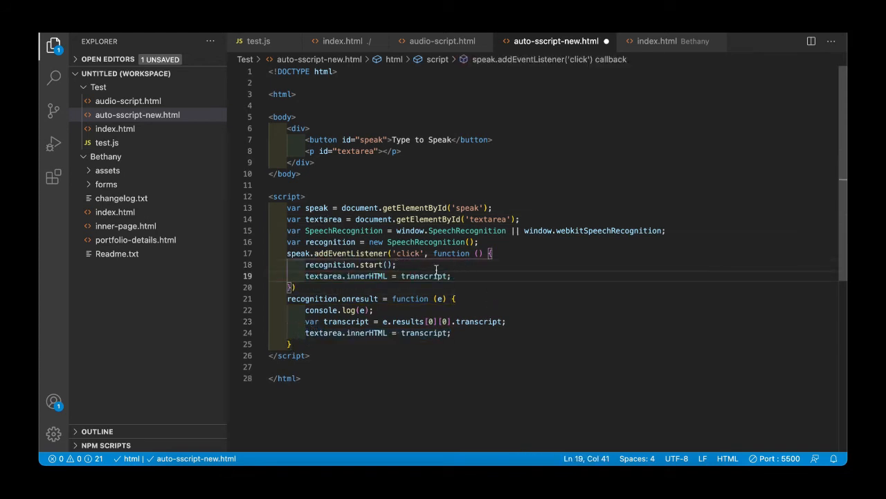
double_click(425, 276)
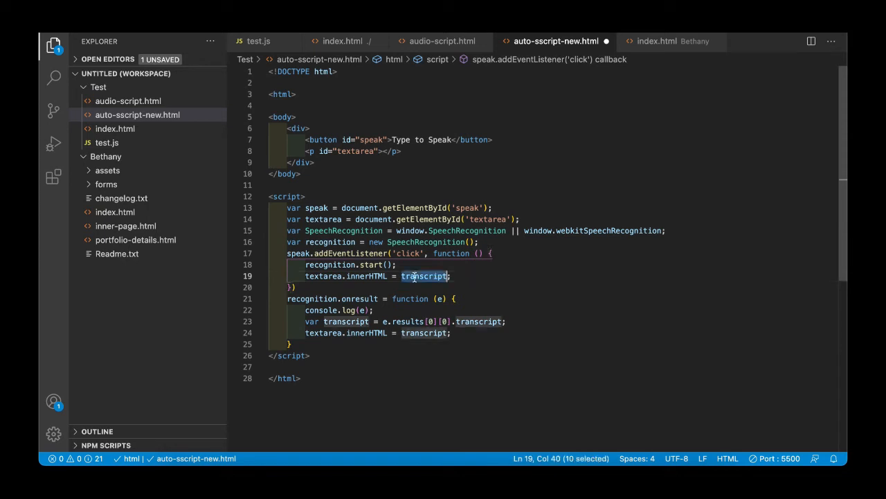
type("''")
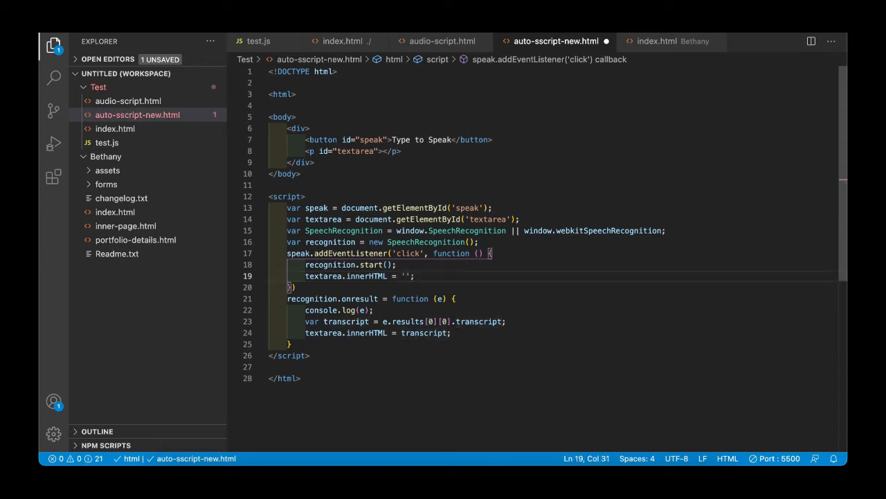
type("...speaking")
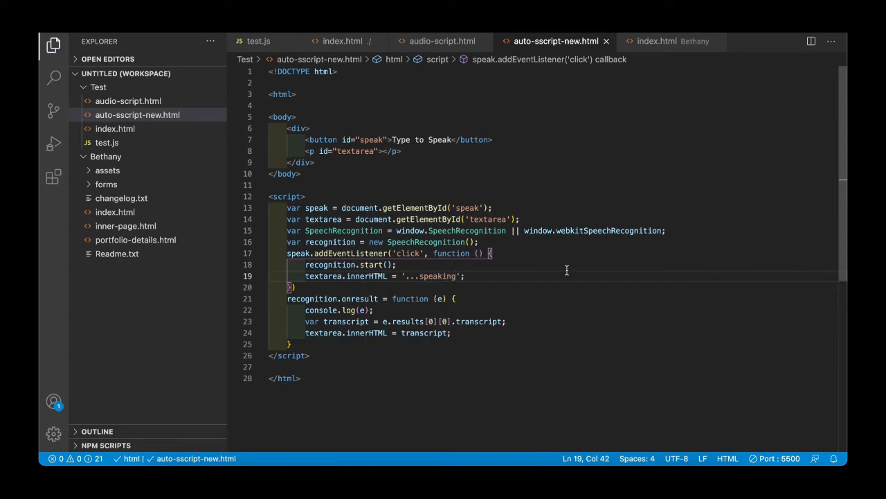
left_click(340, 252)
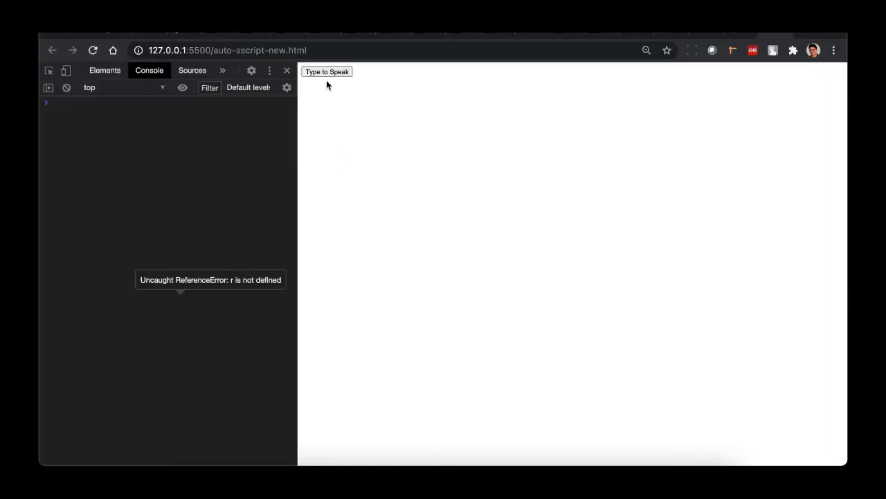
Click Type to Speak four times, speaking a new phrase each round, then return to the script
left_click(327, 72)
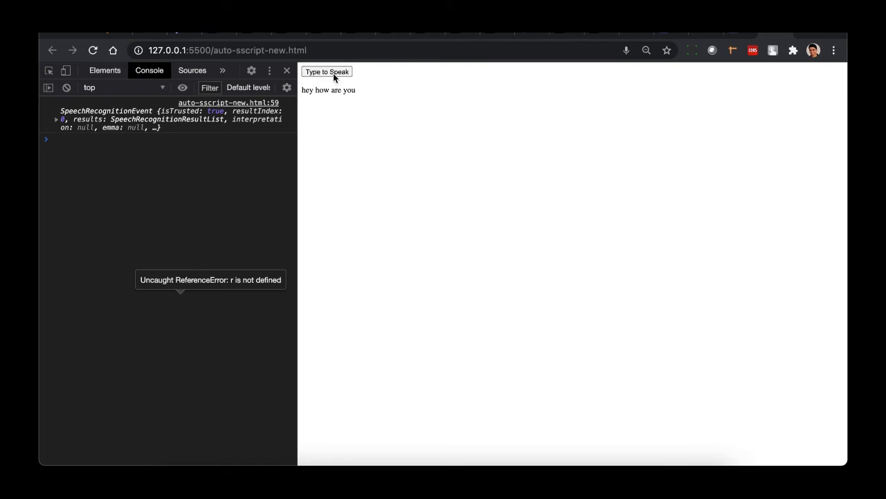
left_click(326, 71)
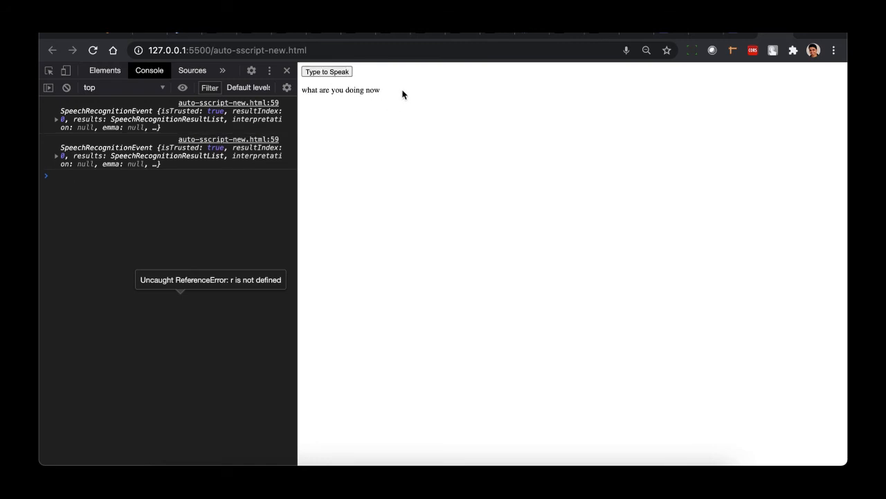
left_click(326, 71)
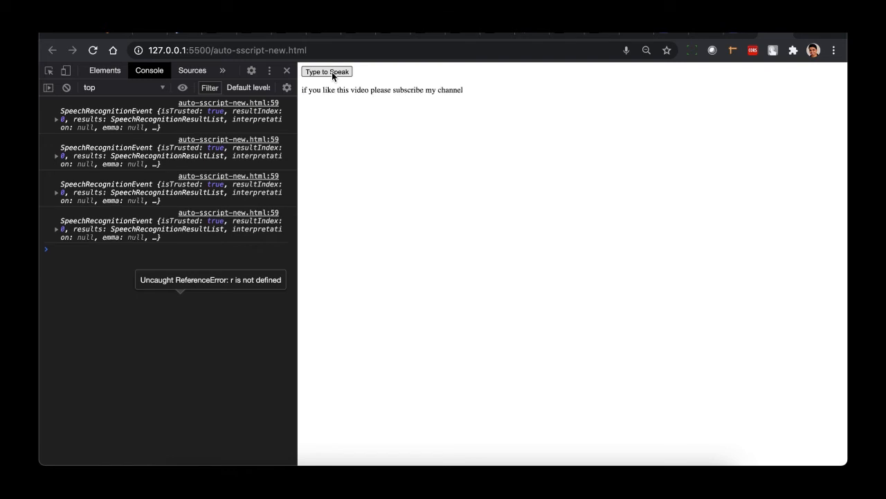
left_click(326, 71)
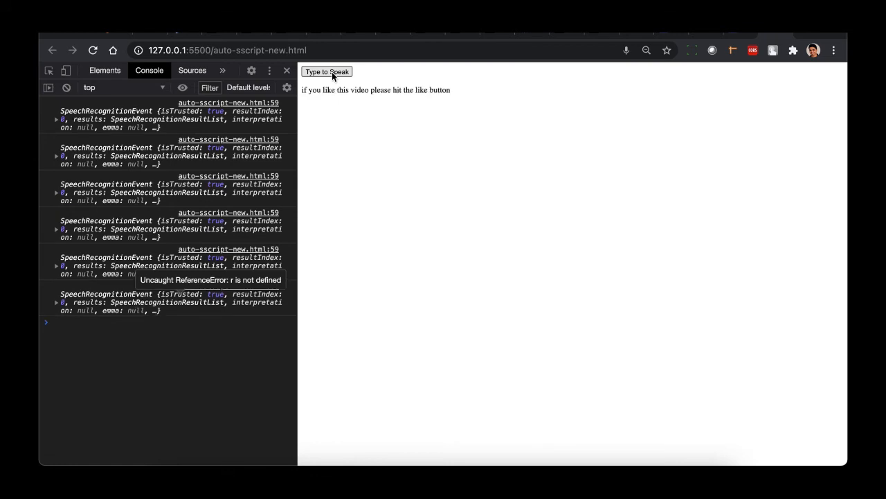
mouse_move(464, 100)
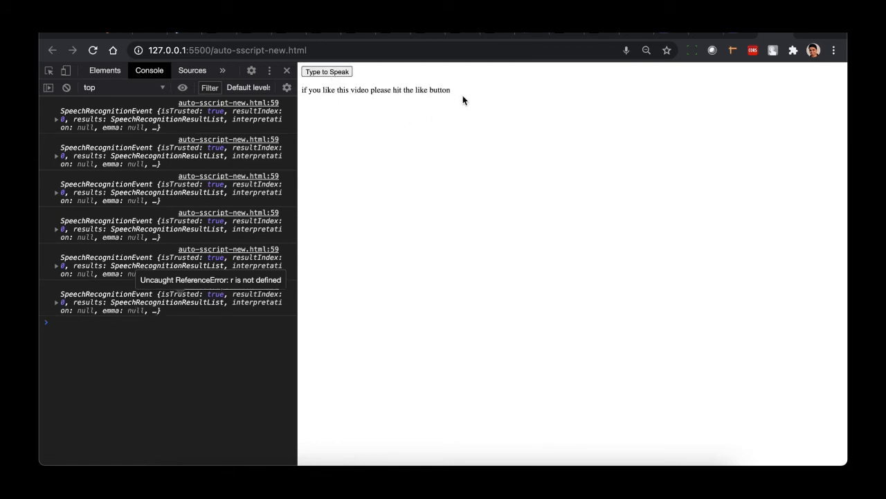
left_click(66, 87)
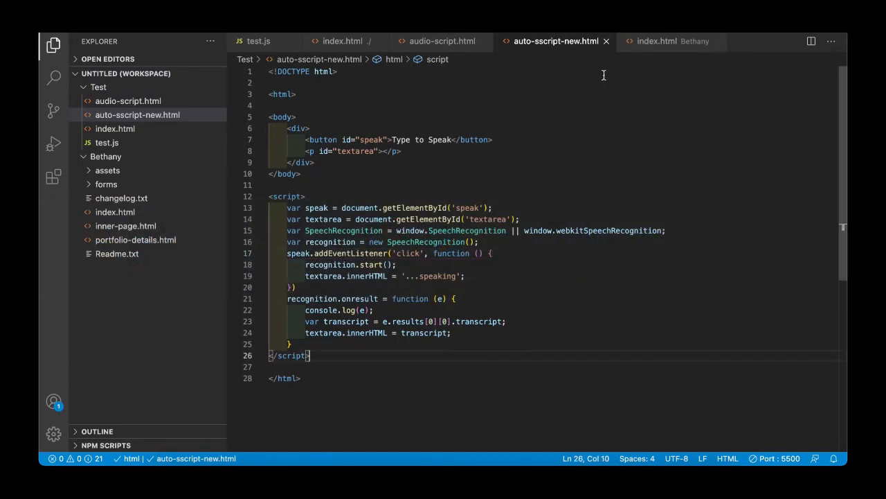
Compare Bethany index.html's speak link and textarea id 'text' with auto-sscript-new.html
left_click(655, 41)
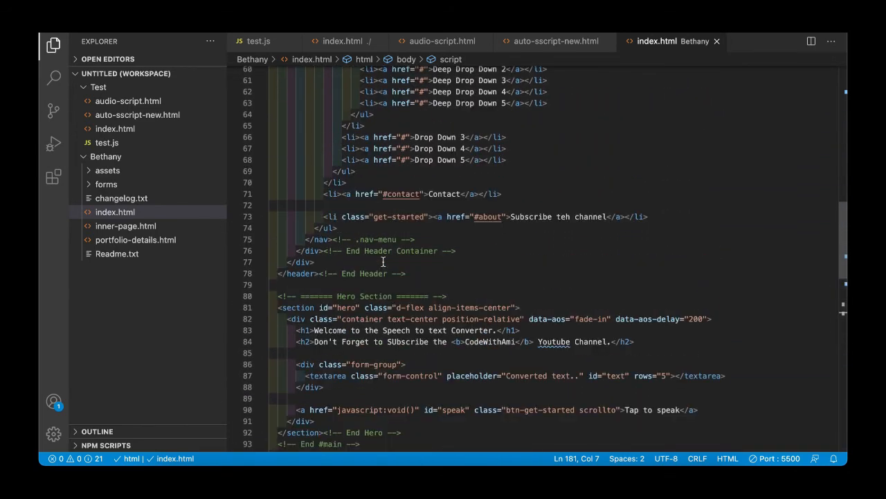
scroll("down", 3)
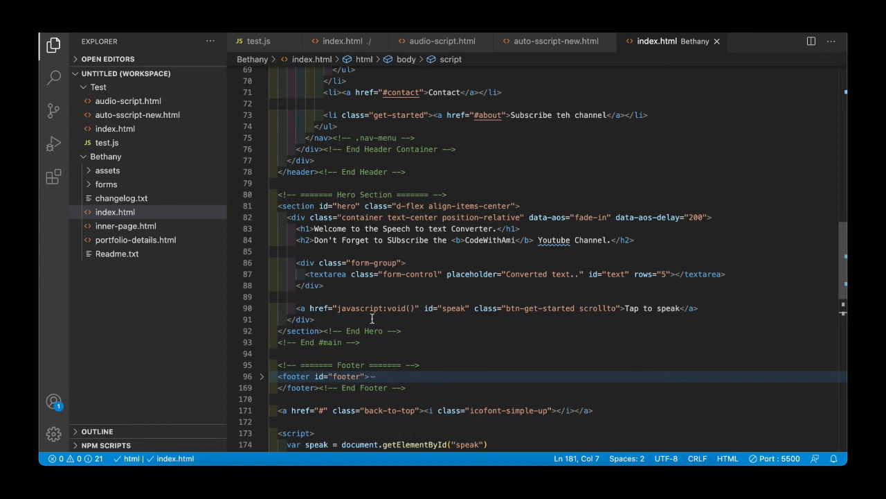
scroll("down", 3)
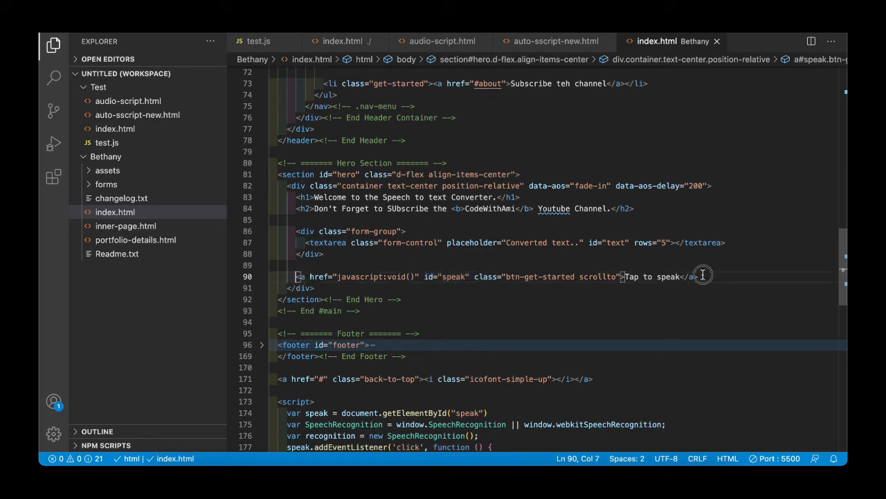
left_click(698, 277)
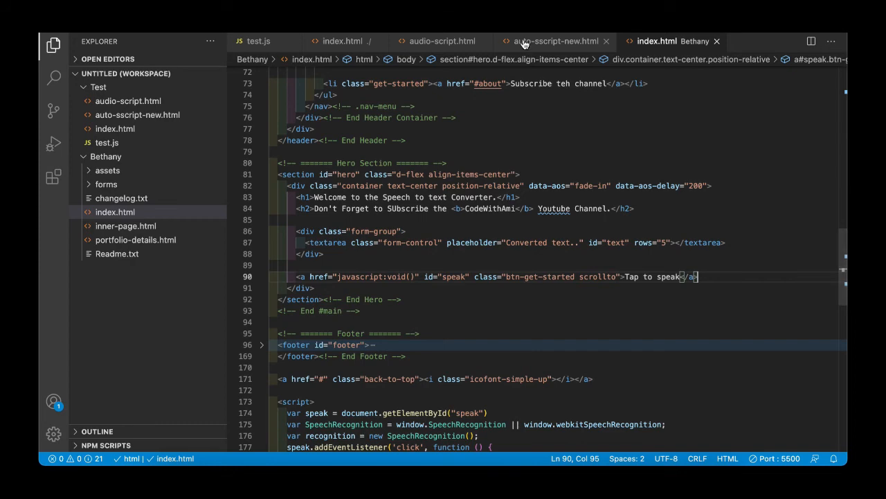
left_click(554, 41)
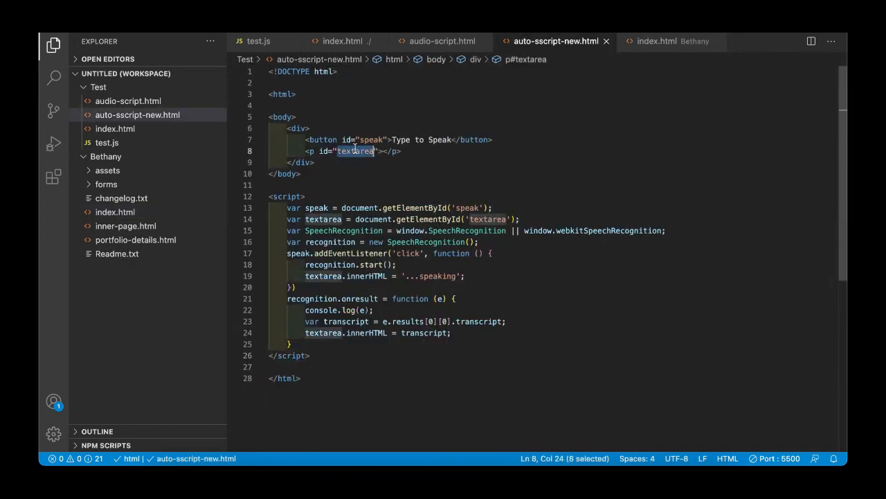
left_click(656, 41)
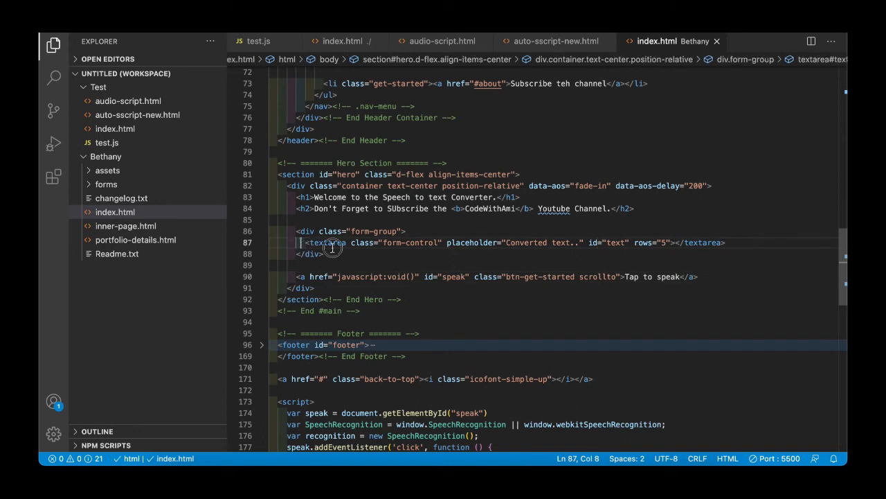
double_click(526, 243)
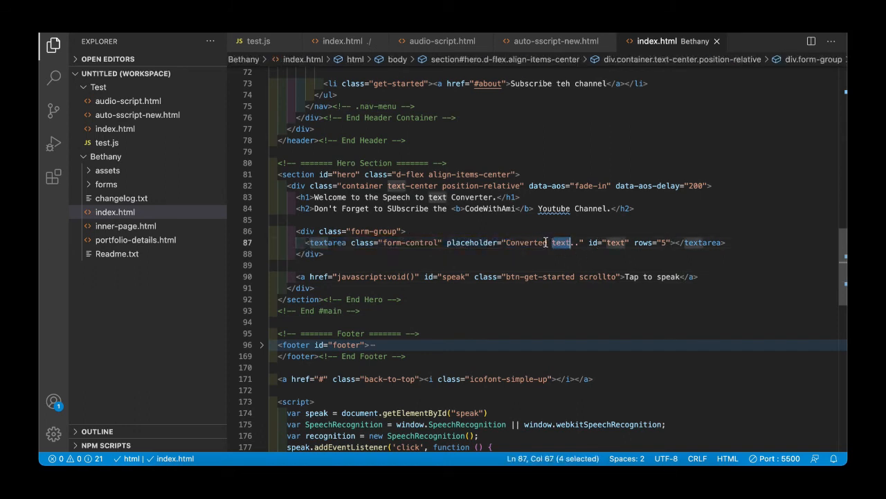
scroll("down", 3)
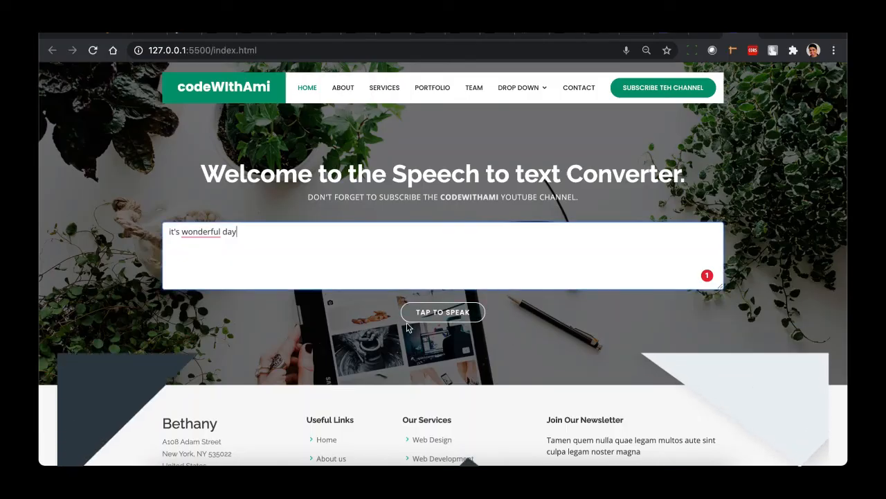
Click TAP TO SPEAK three times, transcribing phrases like 'thank you for watching my video'
left_click(443, 312)
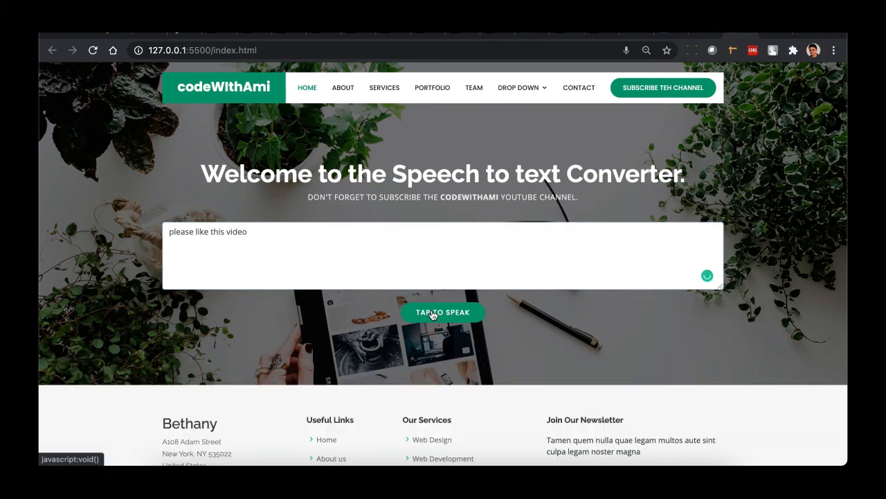
left_click(442, 311)
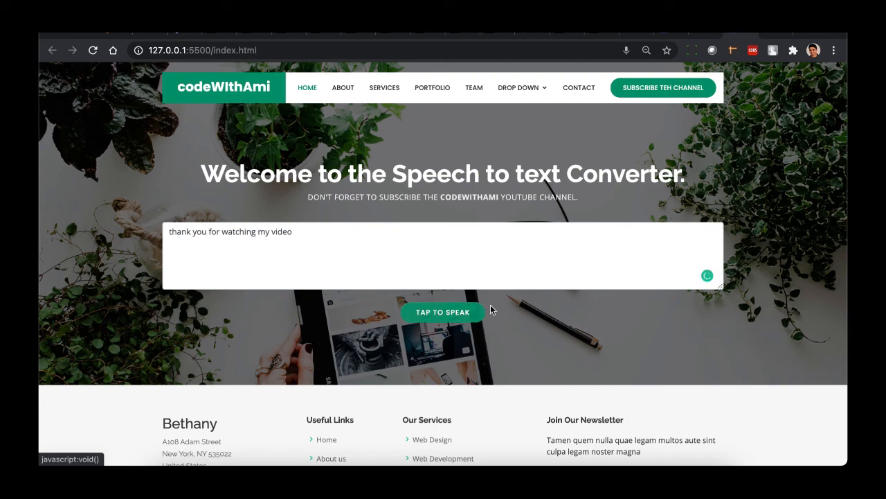
left_click(442, 312)
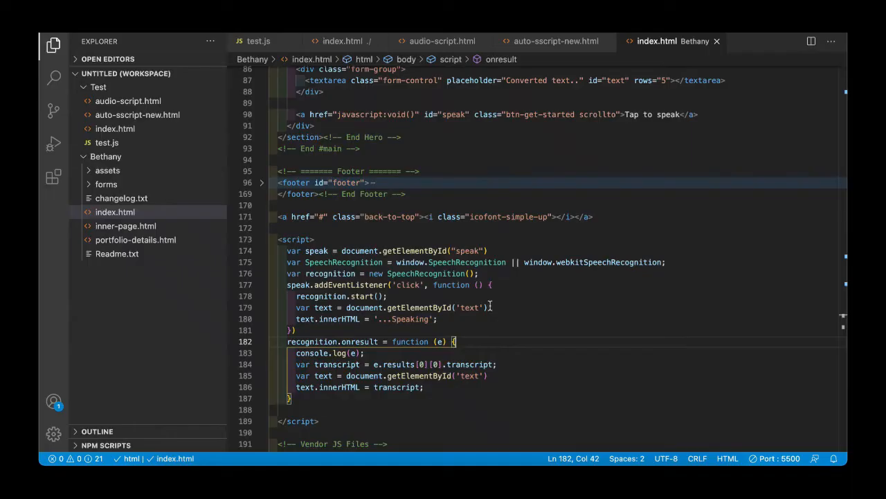
Switch from Bethany's index.html to the auto-sscript-new.html script
left_click(556, 41)
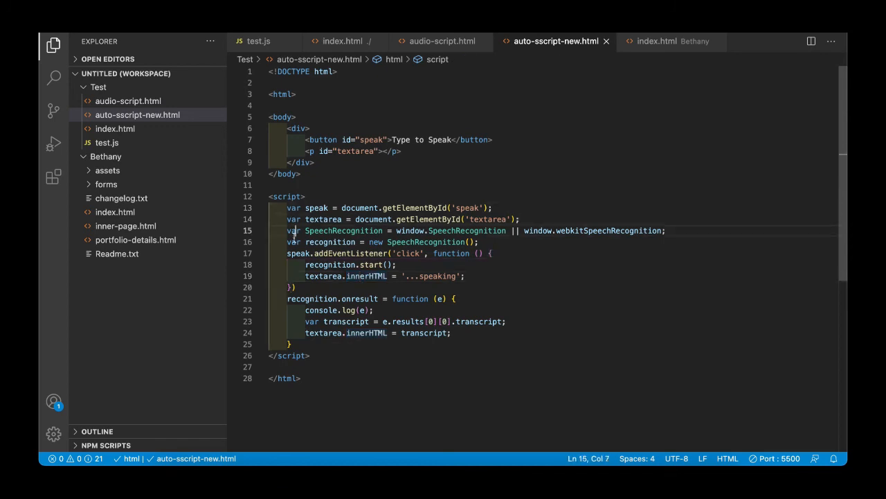
left_click(316, 265)
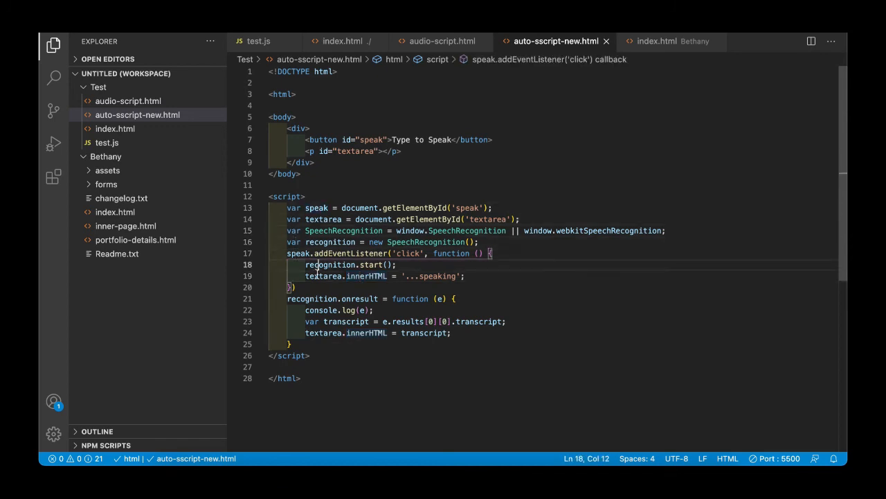